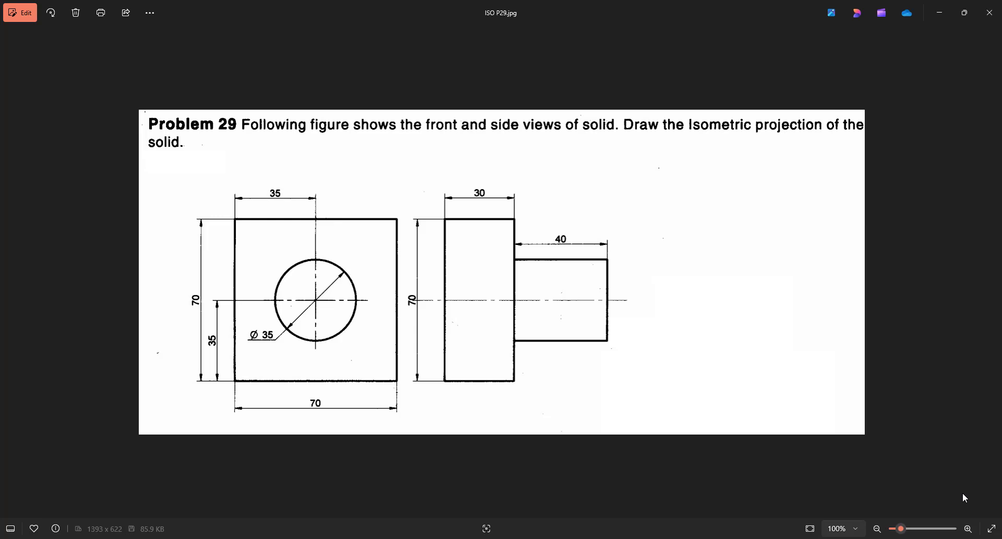
pyautogui.moveTo(481, 390)
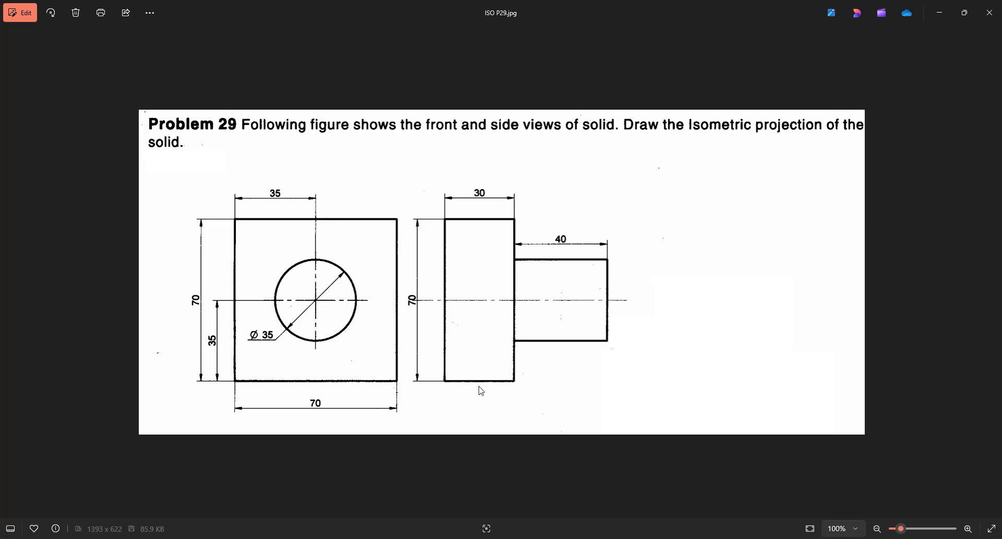
pyautogui.moveTo(199, 301)
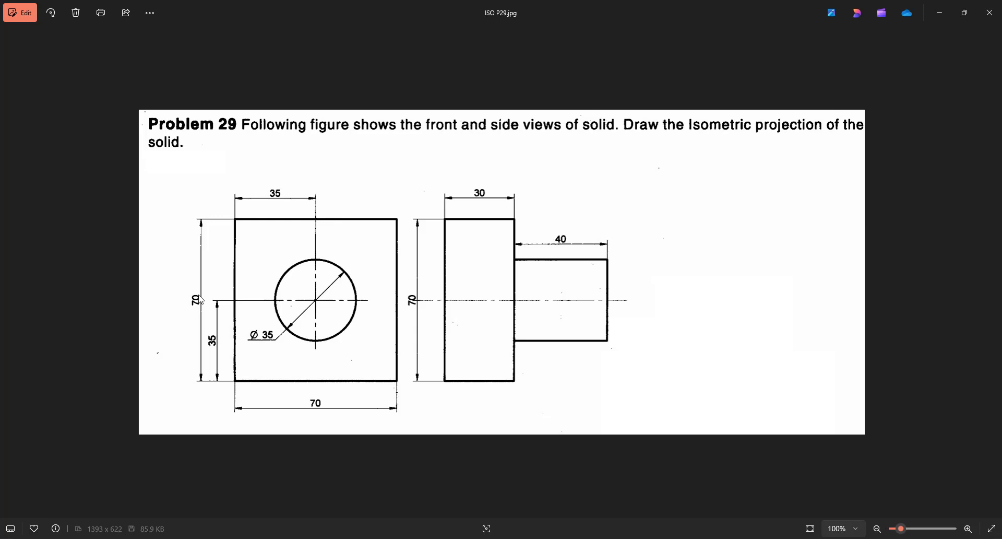
pyautogui.moveTo(485, 199)
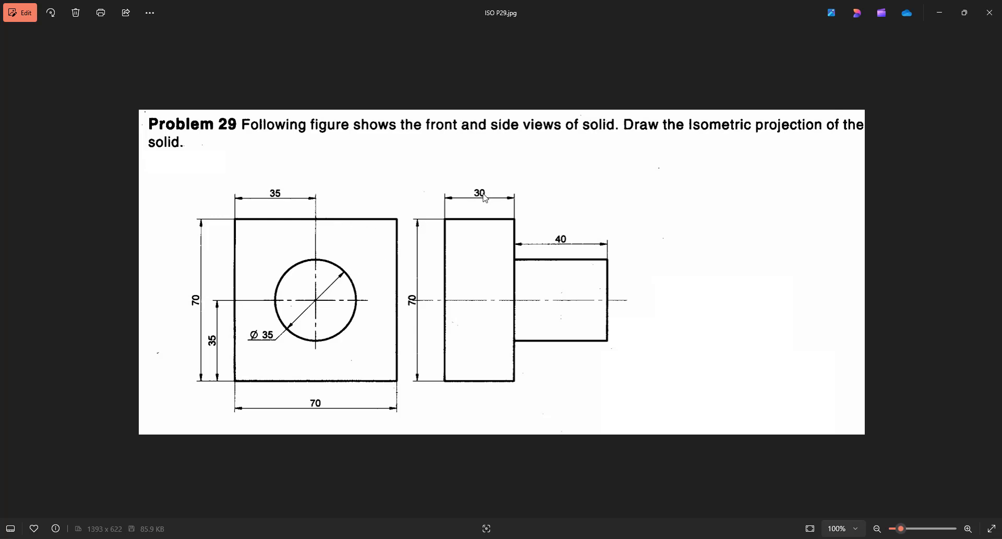
pyautogui.moveTo(510, 319)
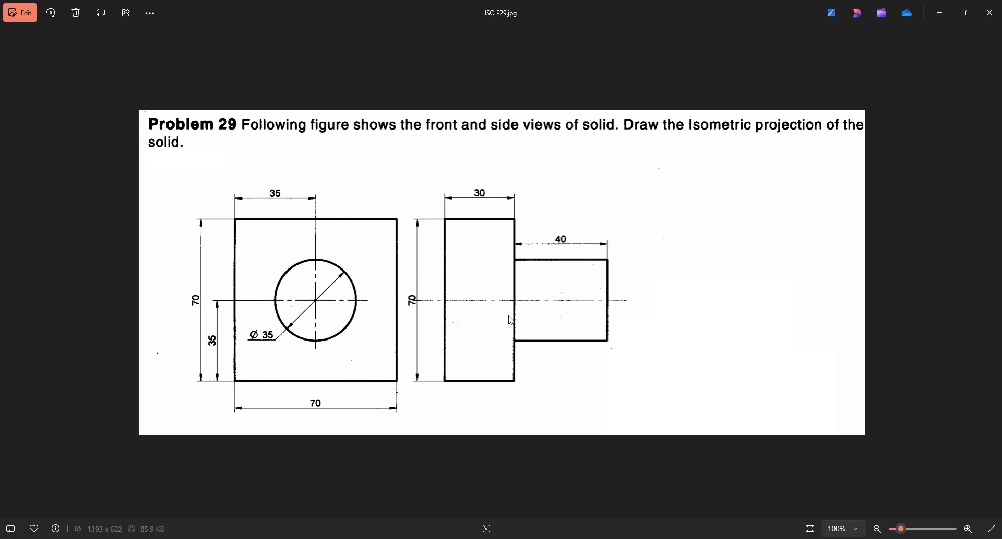
pyautogui.moveTo(564, 250)
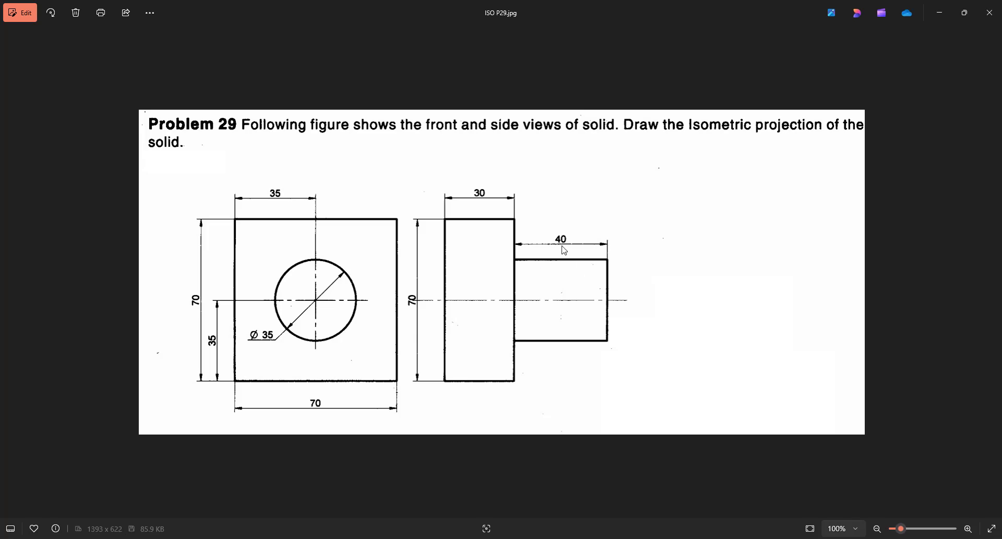
pyautogui.moveTo(564, 250)
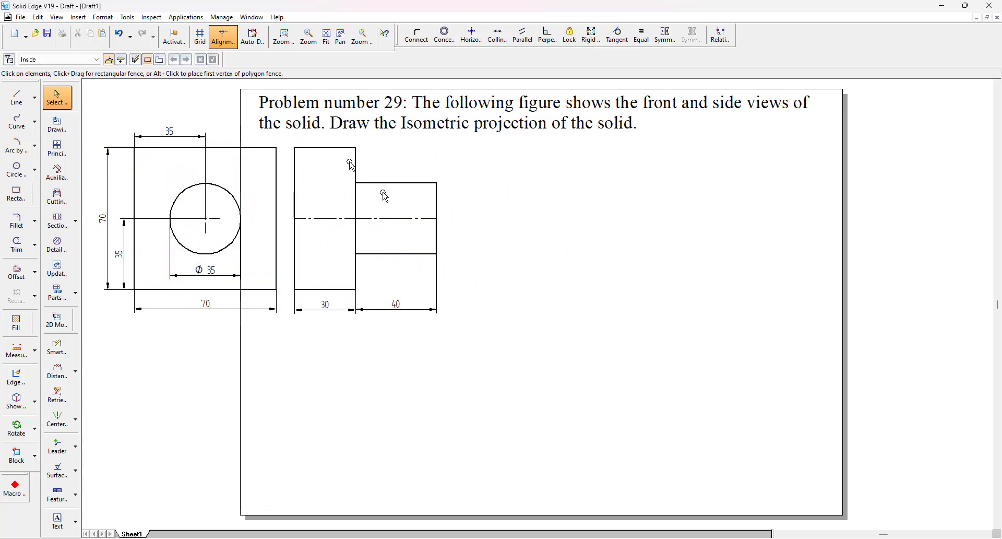
# Draw the 70 by 70 isometric base rhombus from four 70 mm lines at ±30°
pyautogui.click(16, 97)
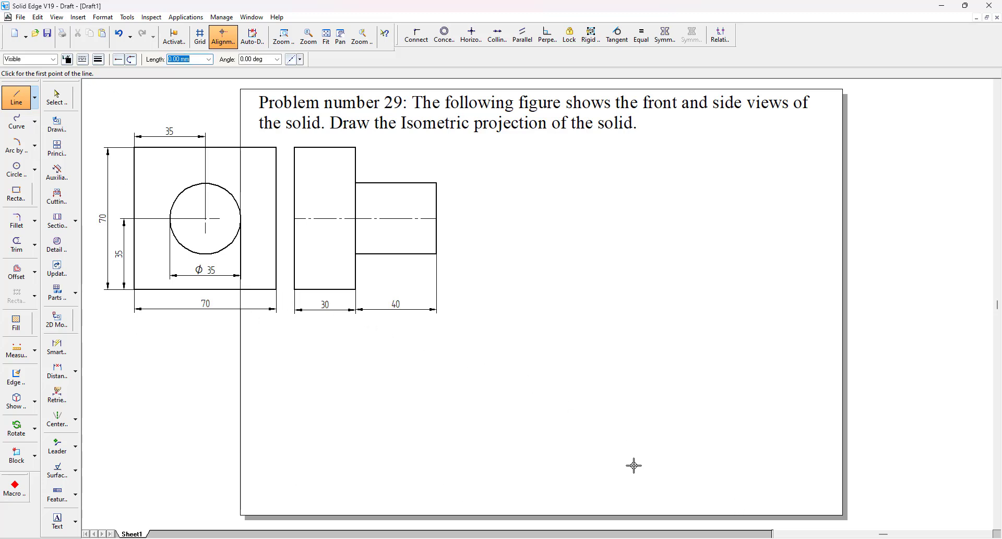
pyautogui.click(615, 472)
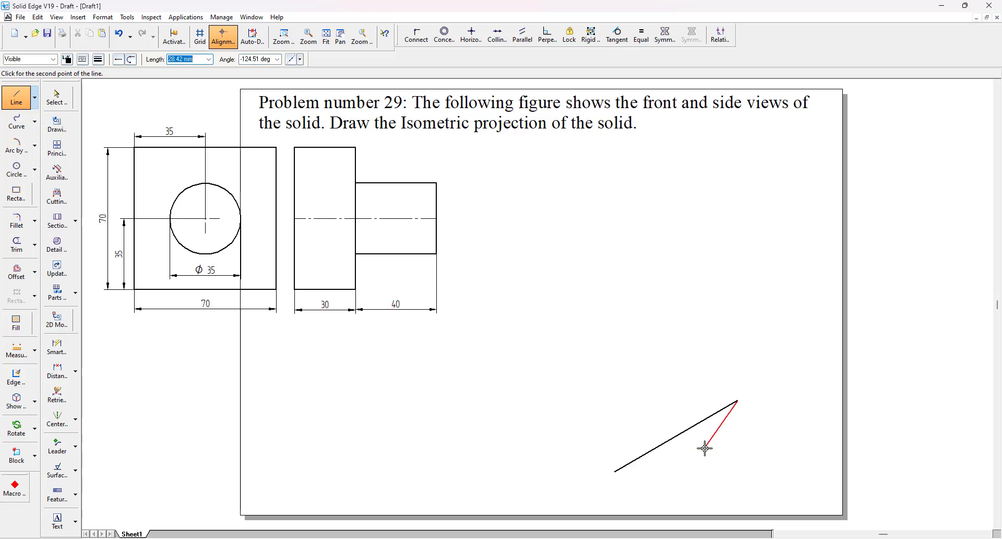
pyautogui.moveTo(705, 446)
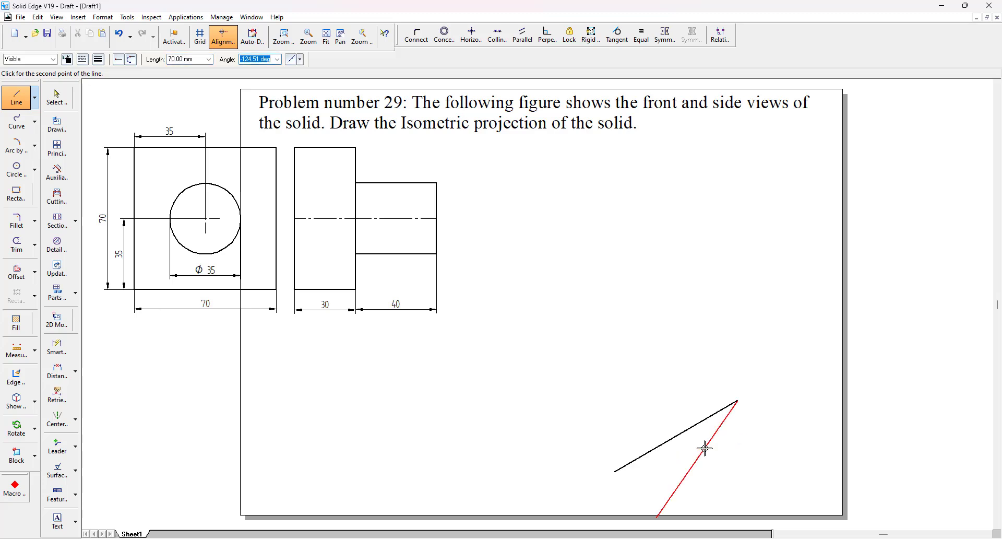
pyautogui.click(614, 332)
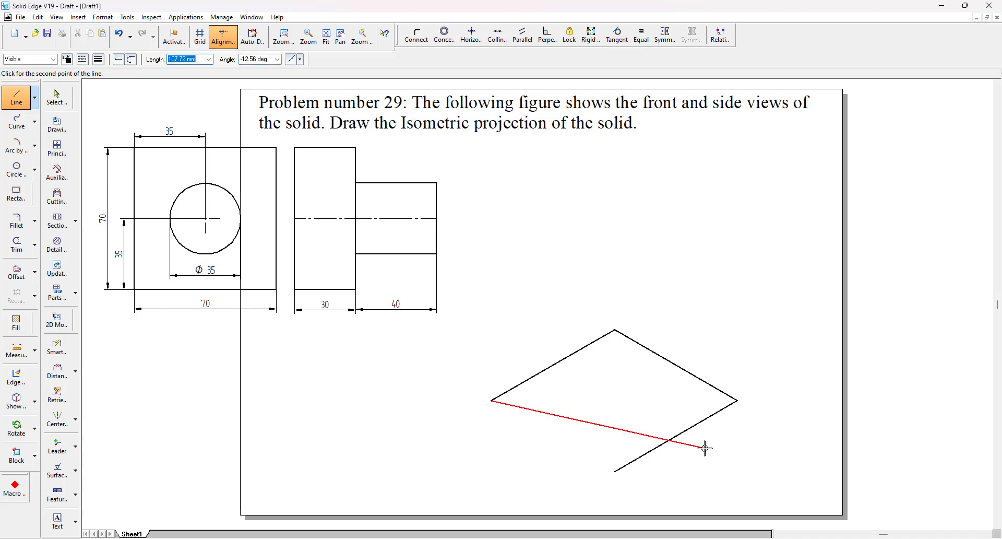
pyautogui.click(614, 473)
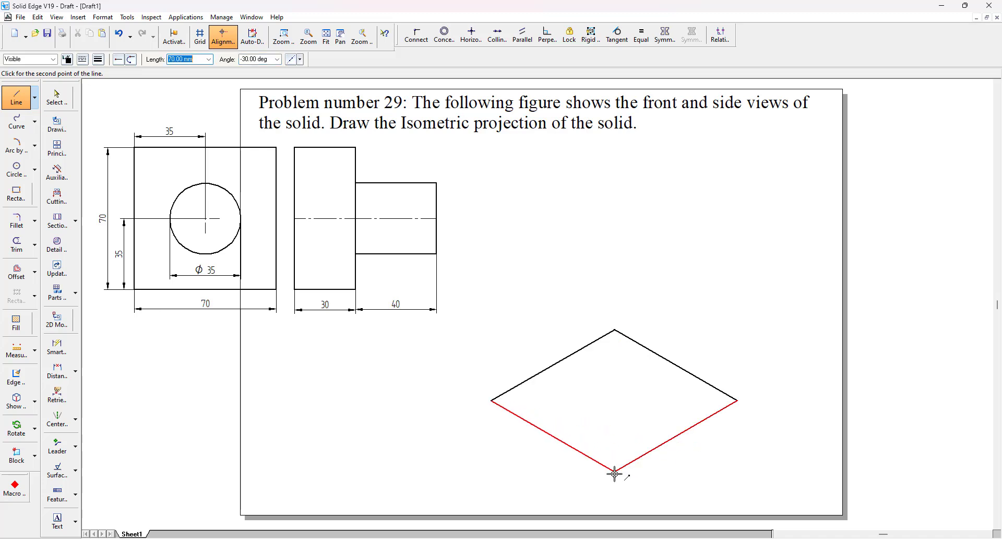
pyautogui.click(614, 473)
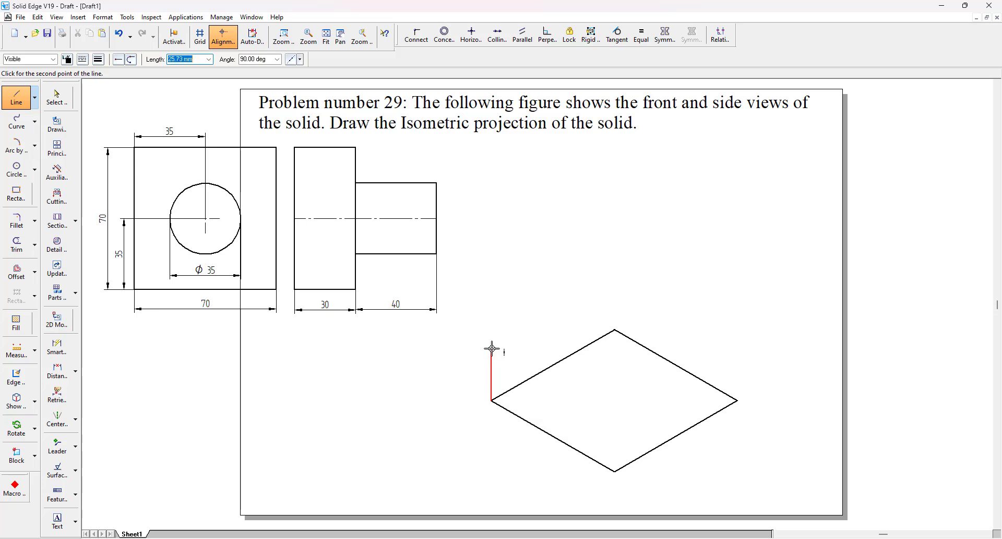
# Draw a vertical edge rising from the rhombus's left corner
pyautogui.click(256, 58)
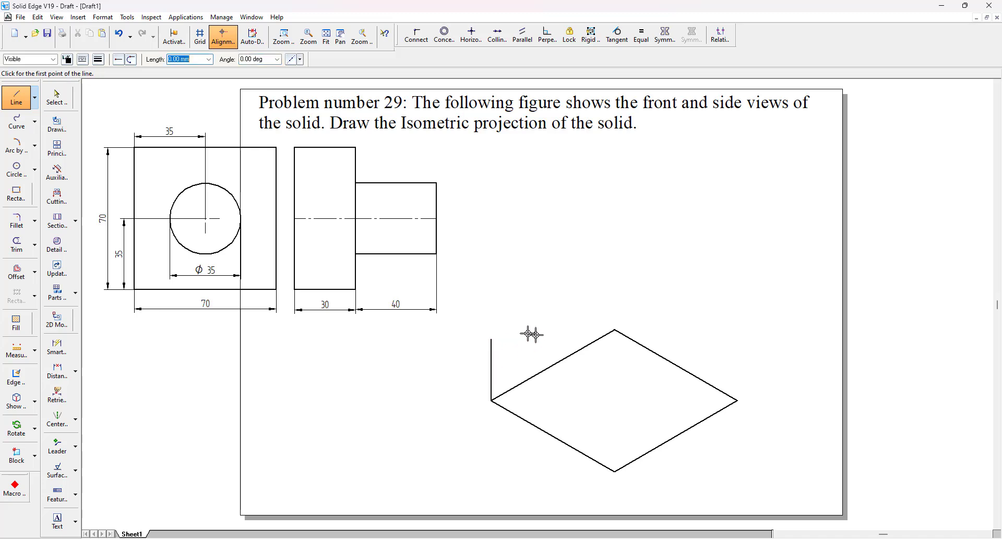
# Copy the rhombus up as the top face and join corners with vertical edges into a box
pyautogui.click(56, 97)
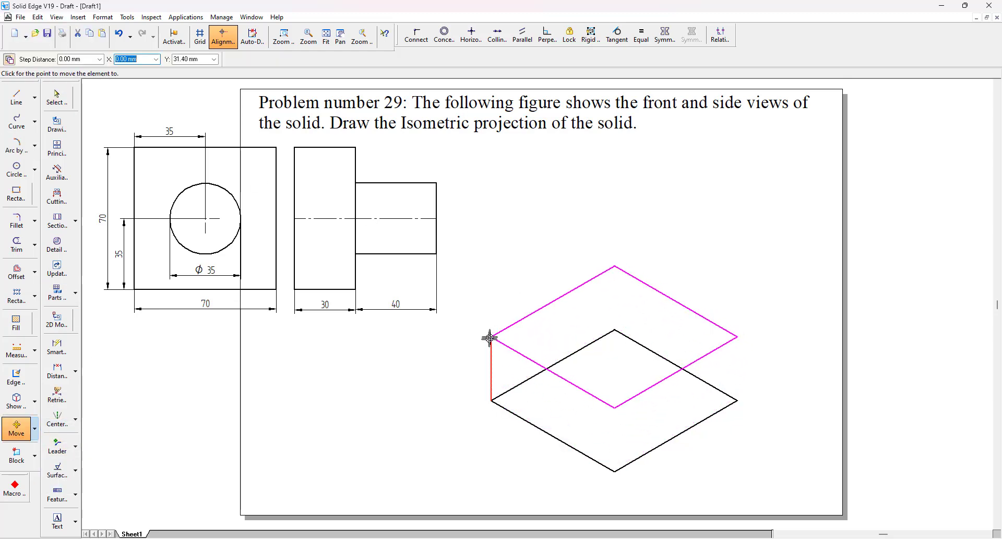
pyautogui.click(56, 97)
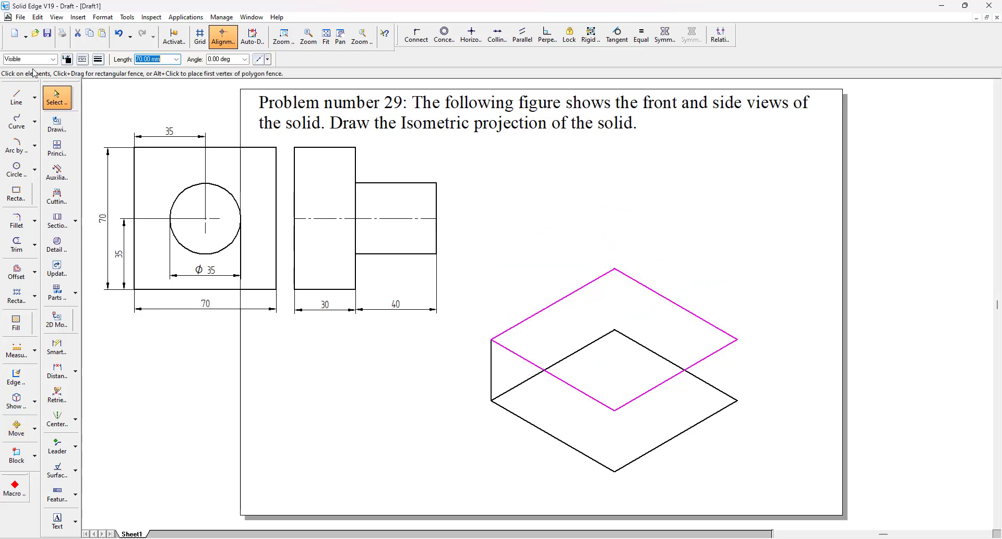
pyautogui.click(16, 96)
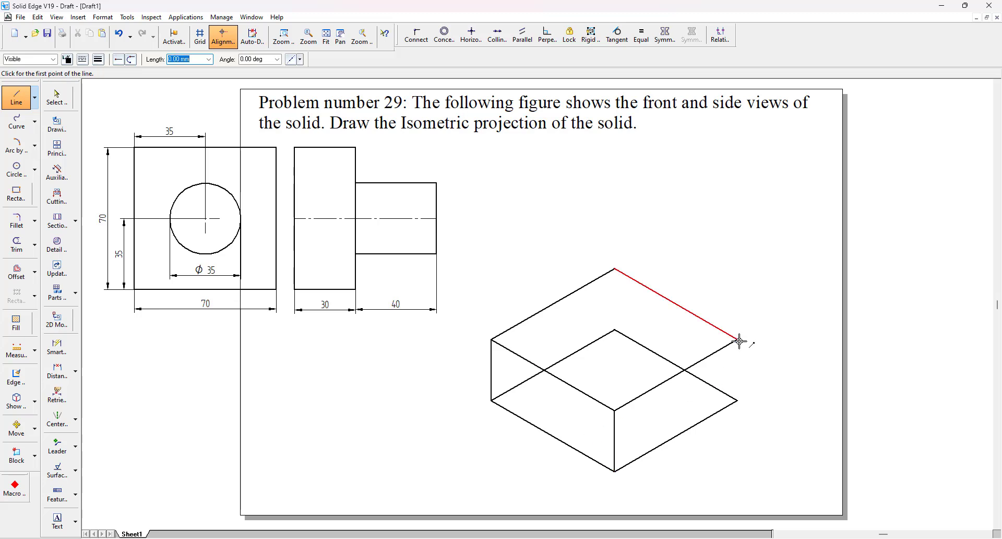
pyautogui.click(738, 341)
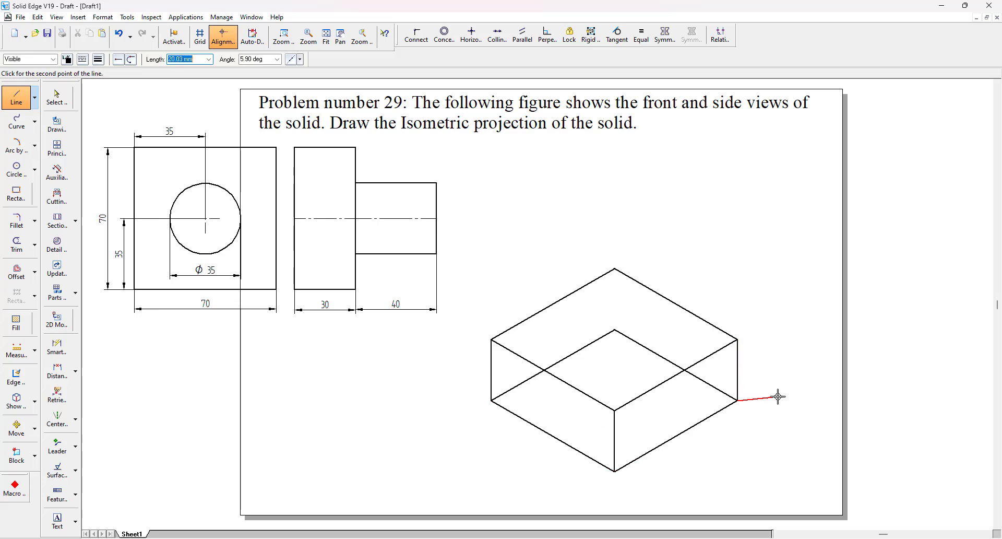
pyautogui.click(613, 269)
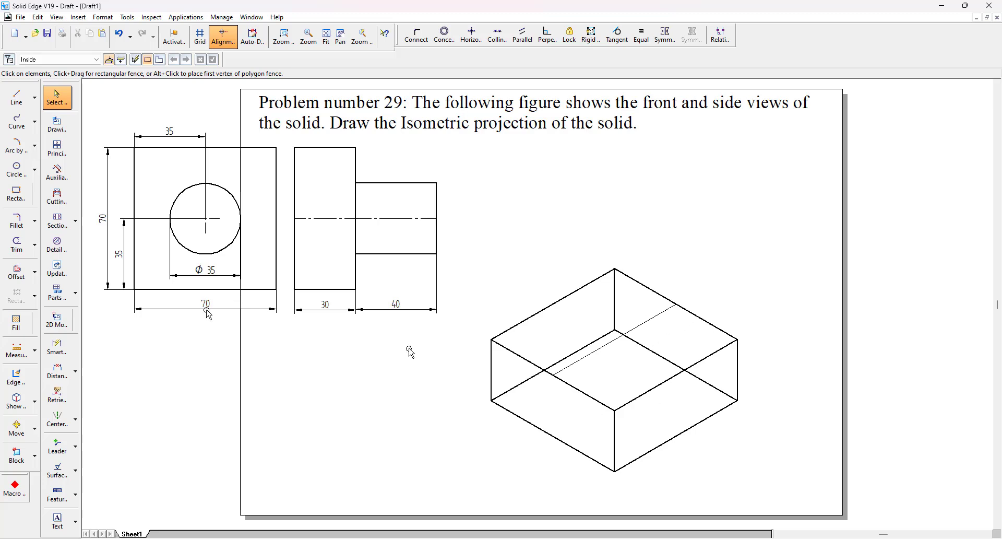
pyautogui.moveTo(612, 337)
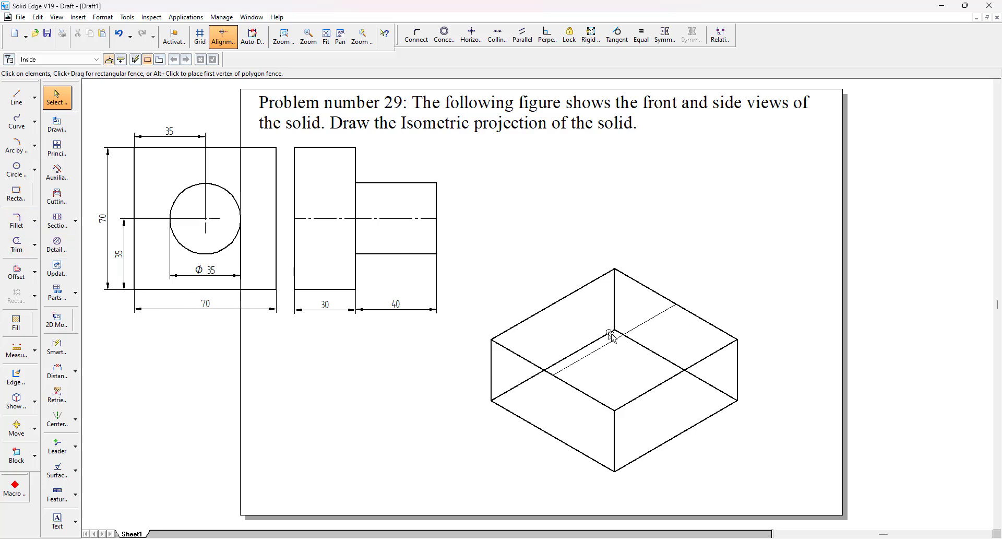
pyautogui.moveTo(622, 350)
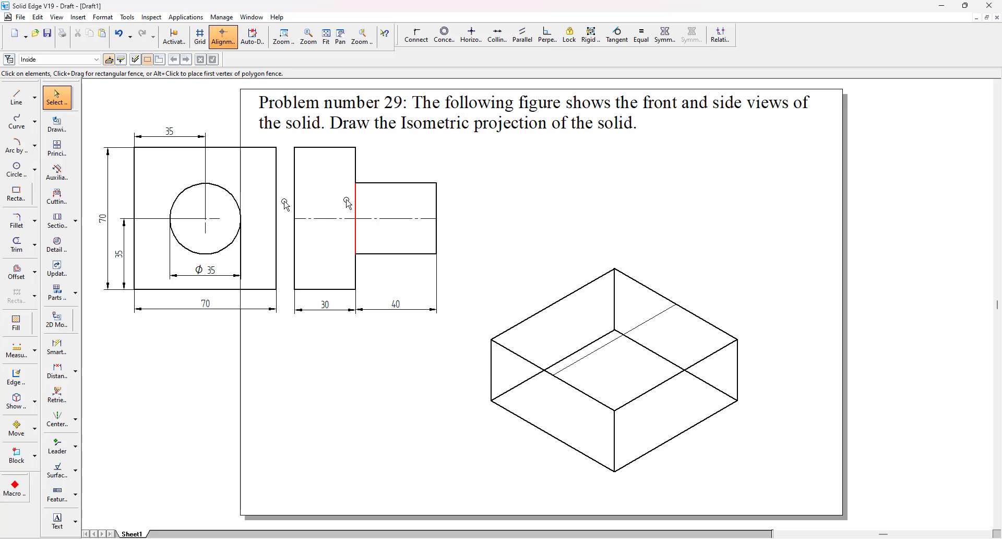
pyautogui.moveTo(674, 356)
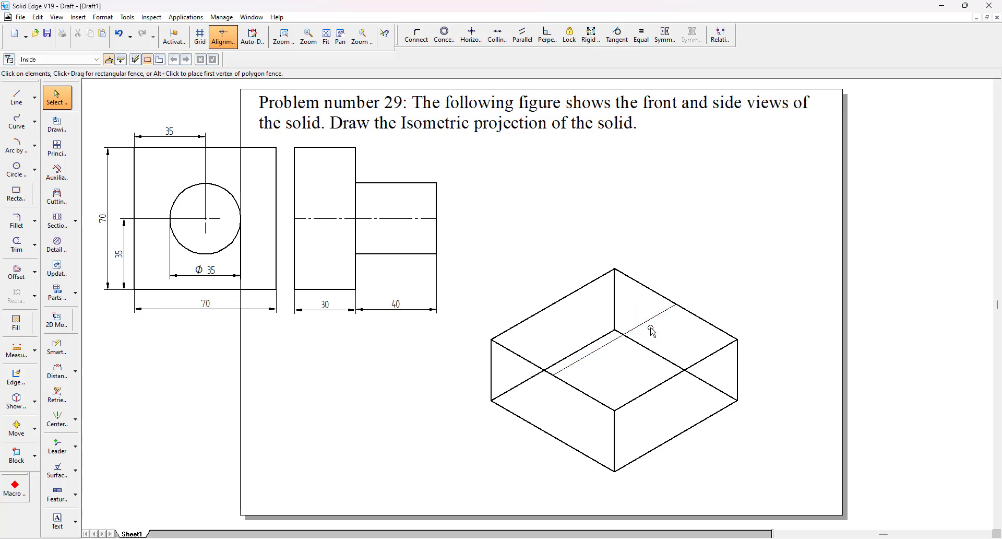
pyautogui.click(208, 269)
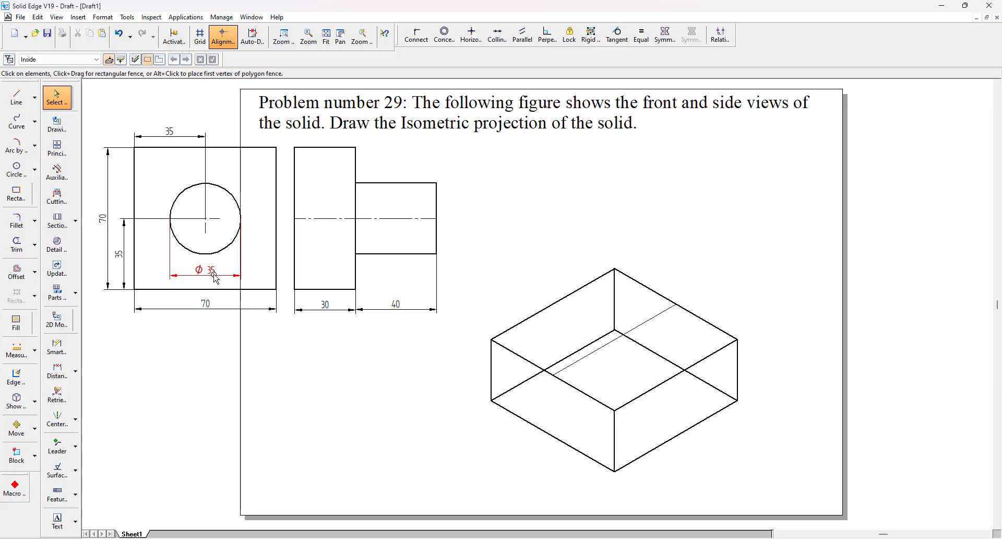
pyautogui.click(675, 369)
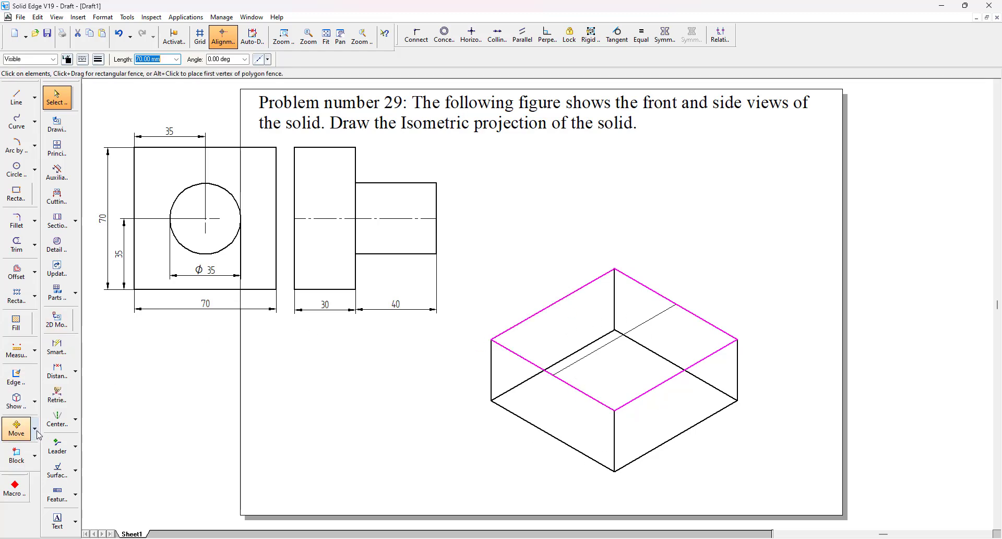
# Scale a copy of the top face by 0.50 about its centre, then clear the selection
pyautogui.click(35, 429)
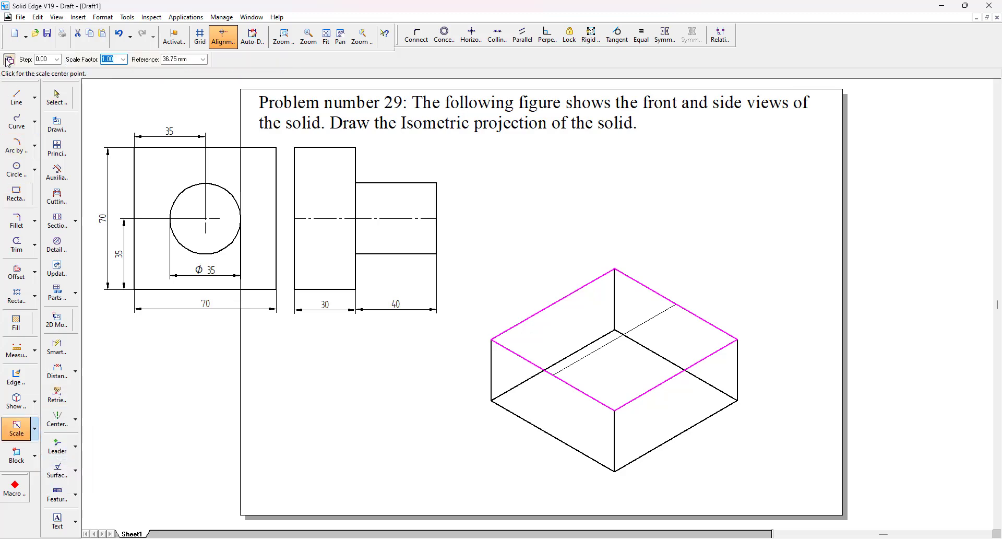
pyautogui.moveTo(110, 70)
pyautogui.write('0.5')
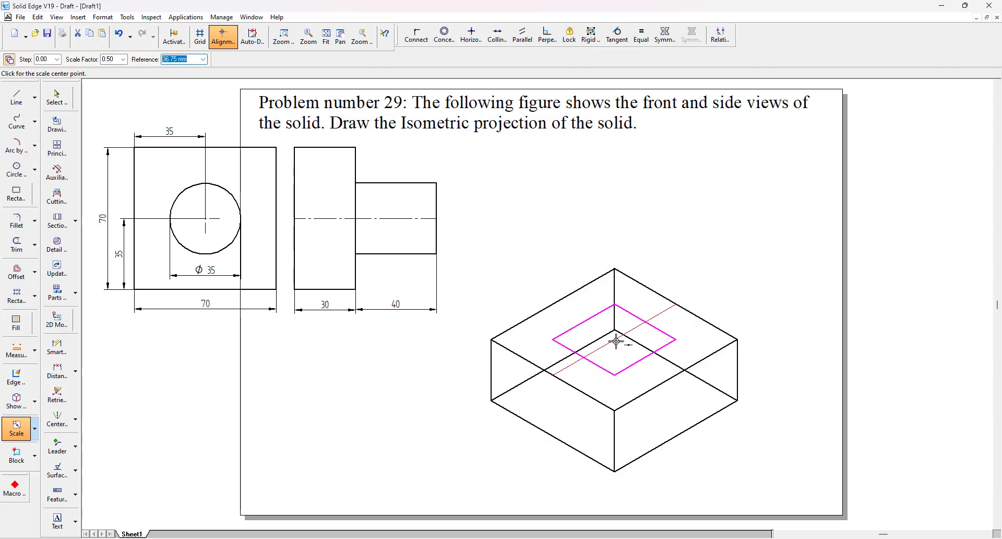
pyautogui.click(57, 96)
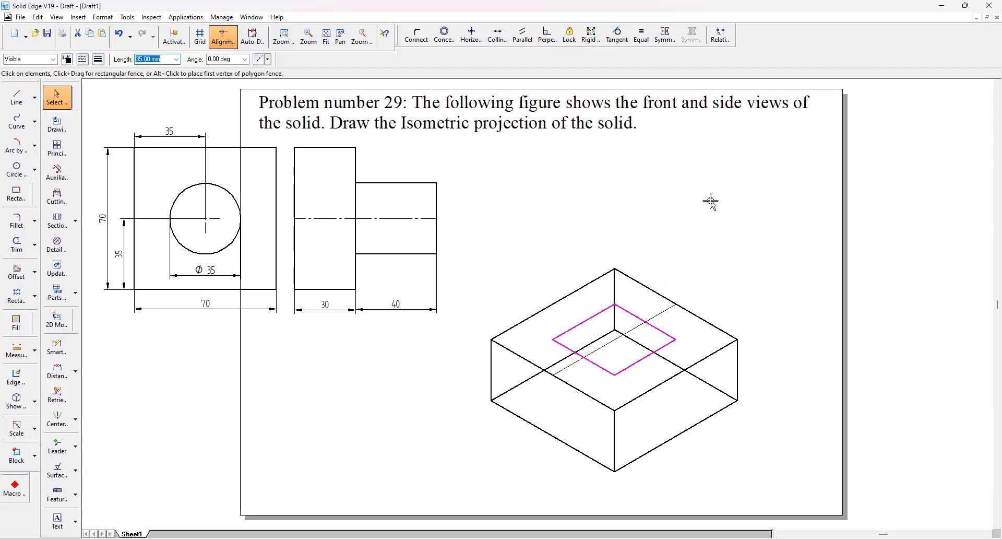
pyautogui.click(98, 59)
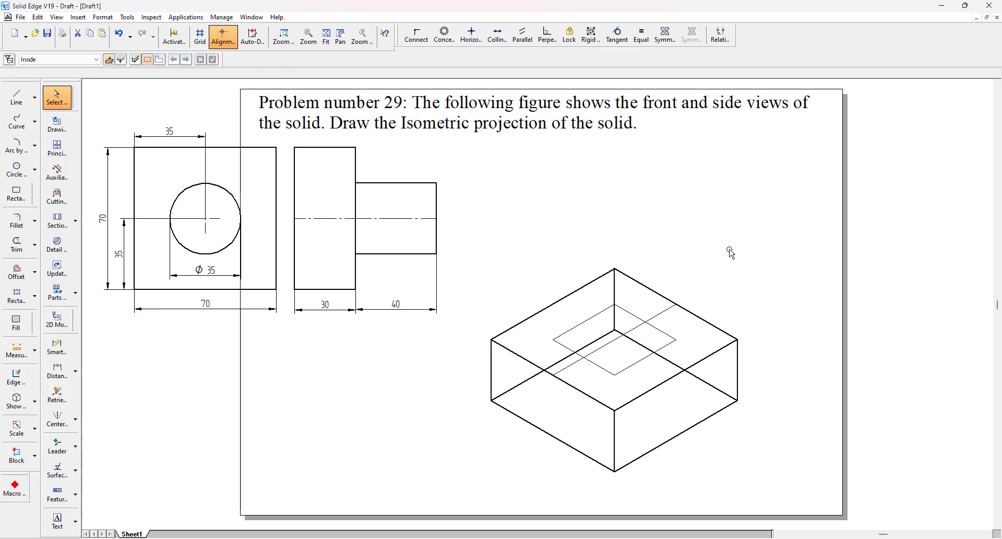
pyautogui.moveTo(701, 244)
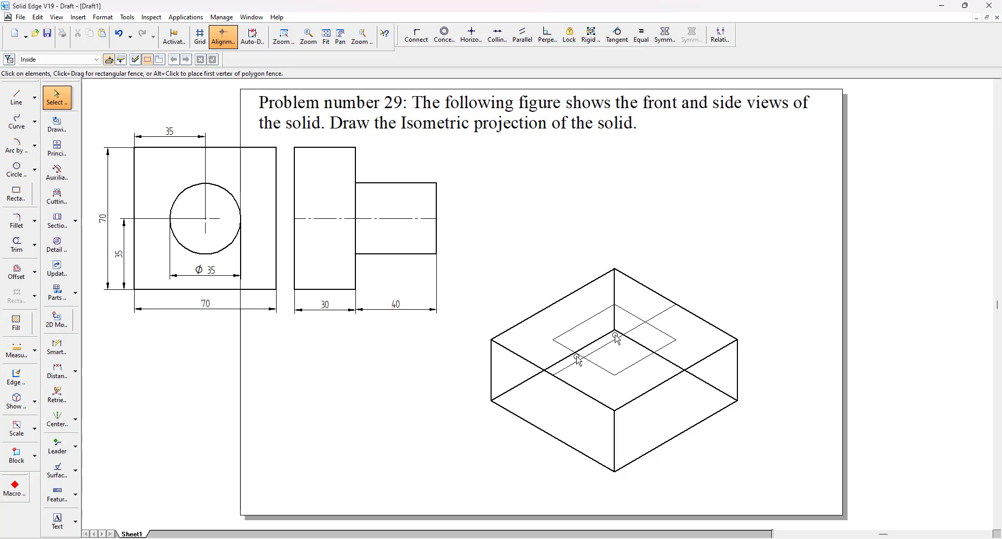
# Draw the isometric ellipse as two three-point arcs snapped to the small rhombus
pyautogui.click(206, 218)
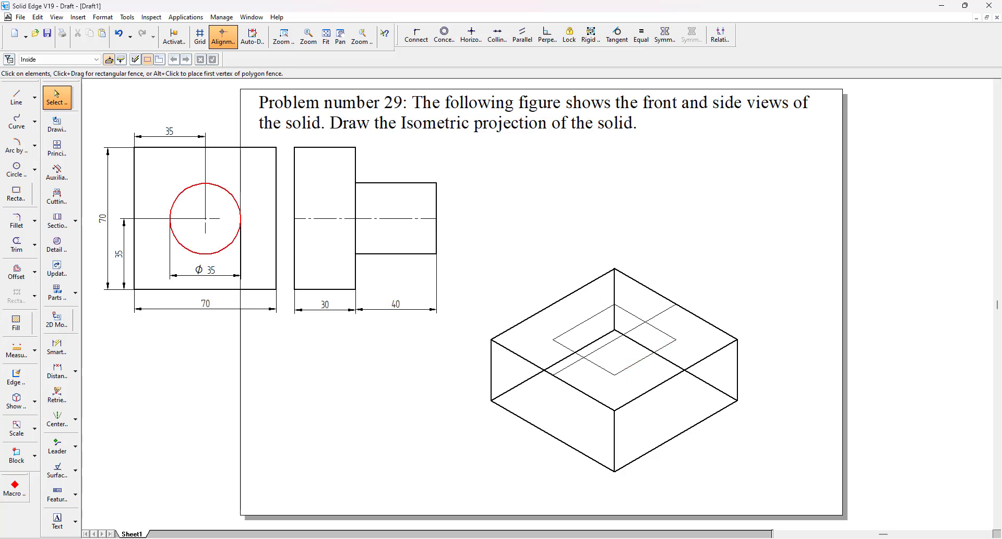
pyautogui.moveTo(16, 146)
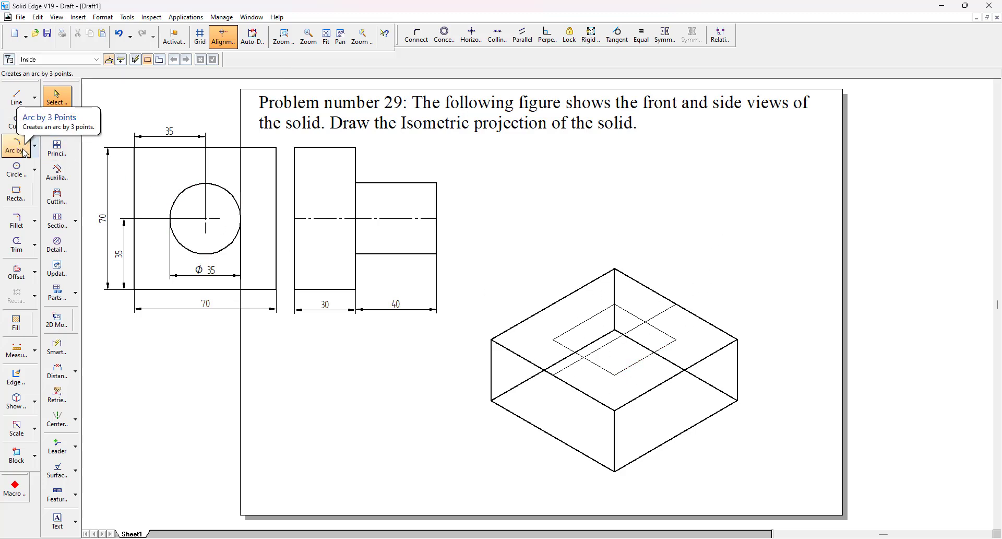
pyautogui.click(16, 145)
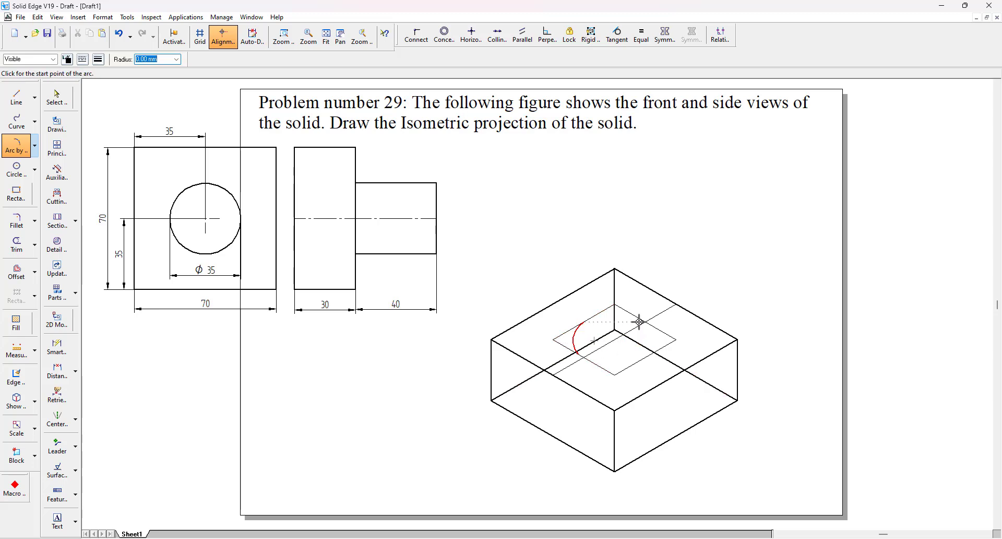
pyautogui.click(639, 321)
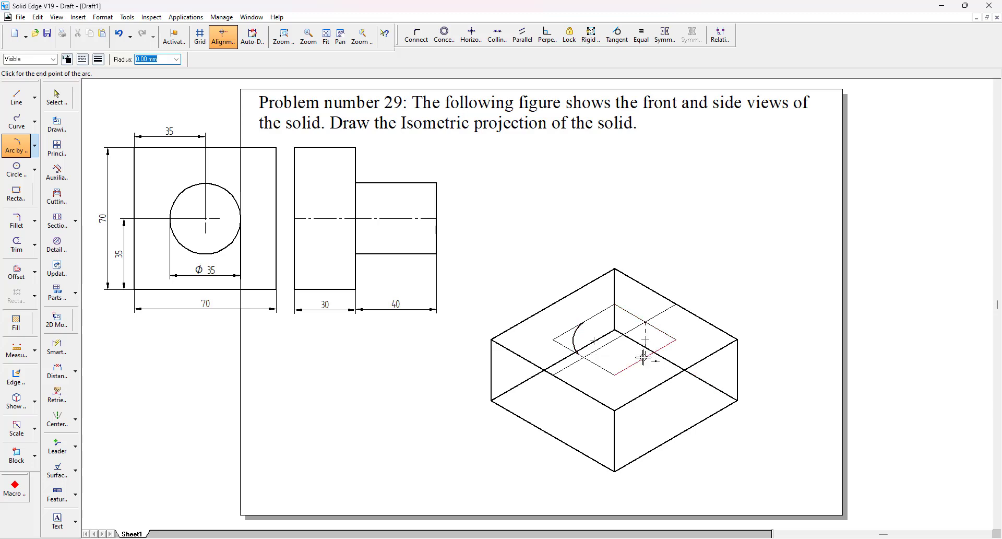
pyautogui.click(641, 340)
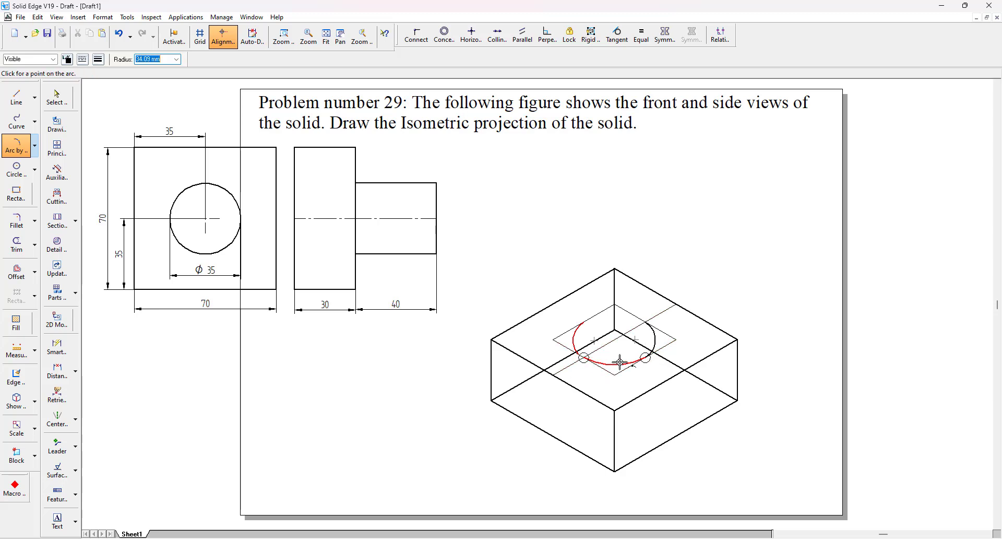
pyautogui.click(648, 358)
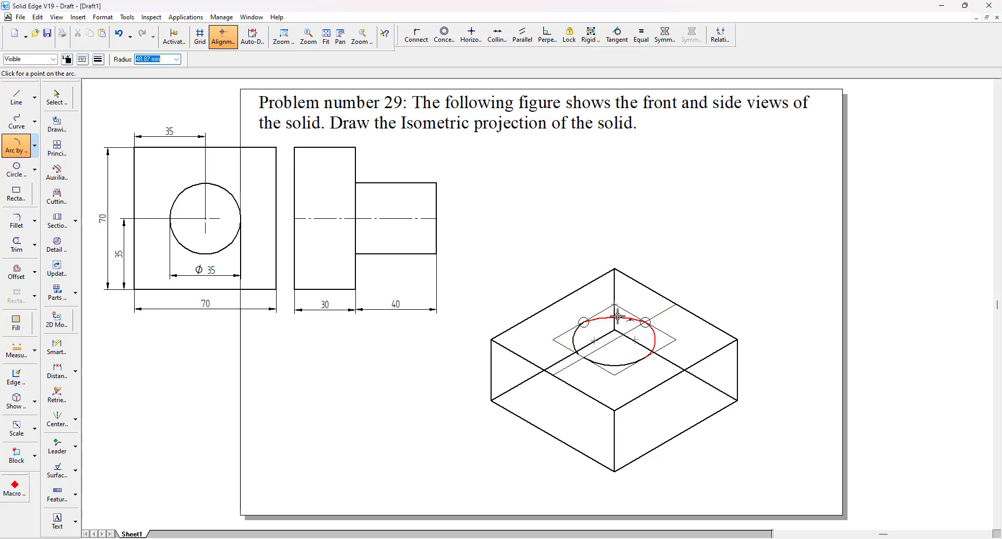
pyautogui.click(617, 313)
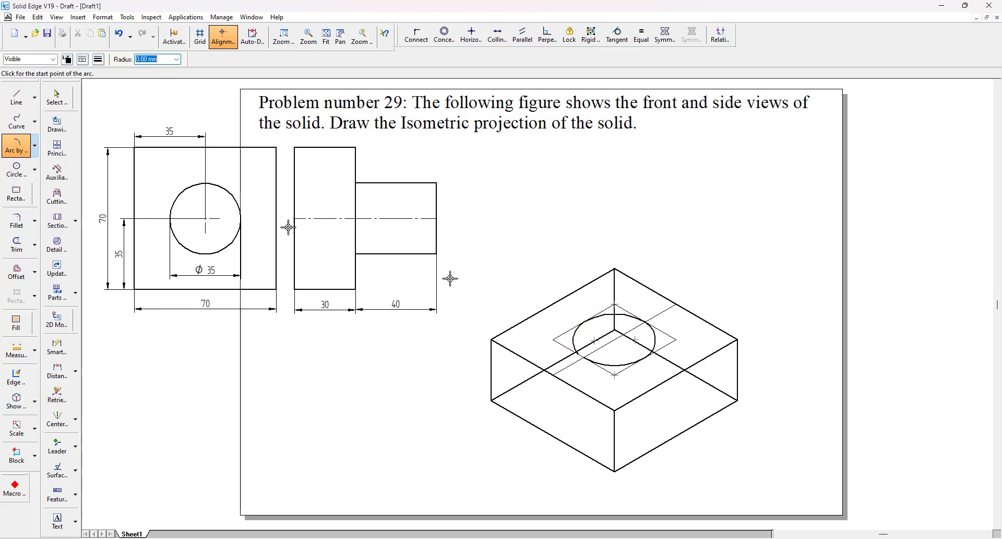
pyautogui.click(57, 97)
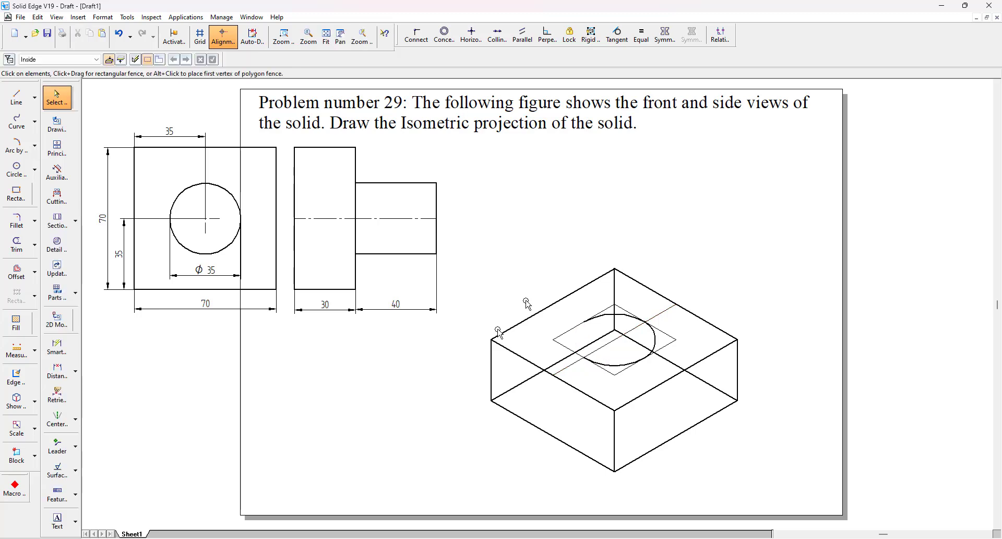
pyautogui.click(16, 146)
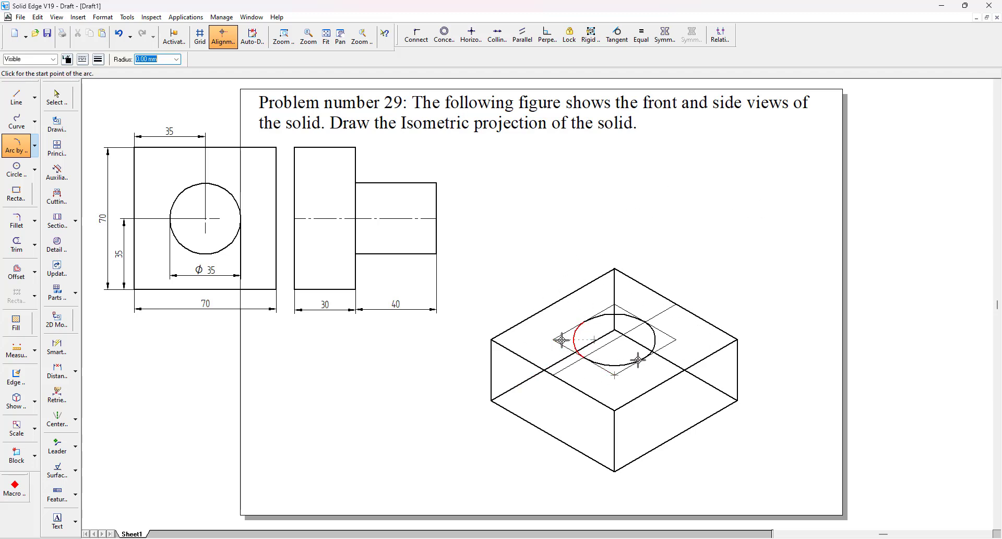
# Draw a vertical line up from the ellipse centre, rising above the slab's back corner
pyautogui.click(16, 96)
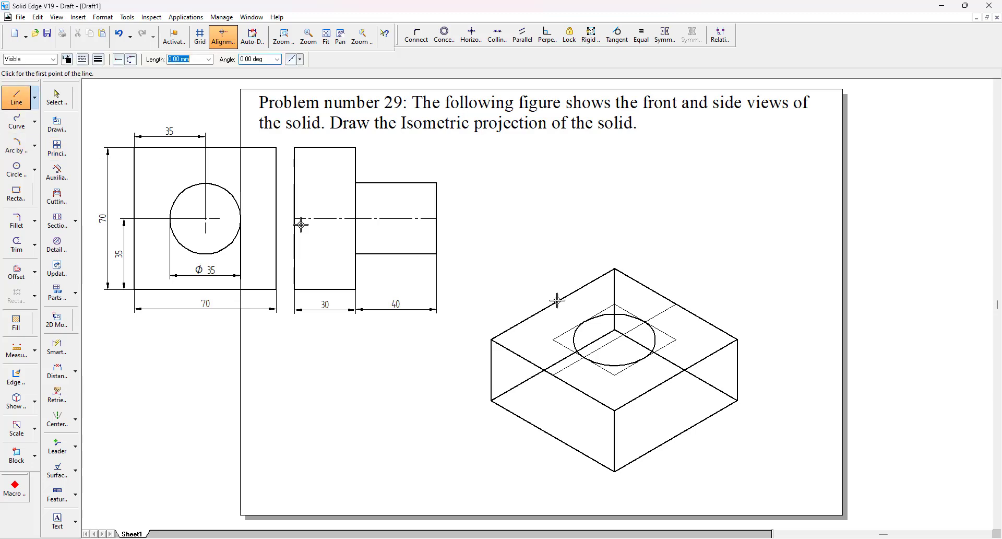
pyautogui.click(556, 301)
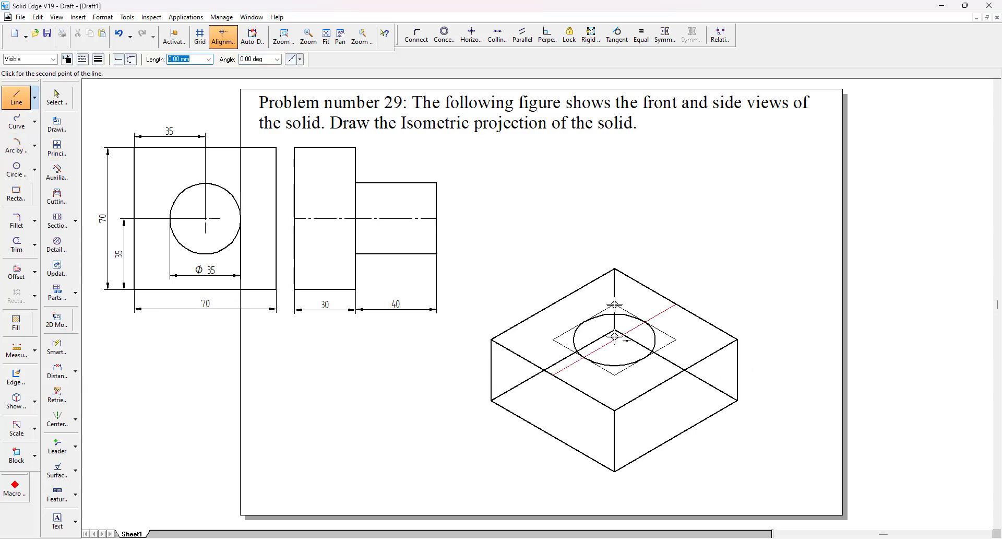
pyautogui.click(613, 338)
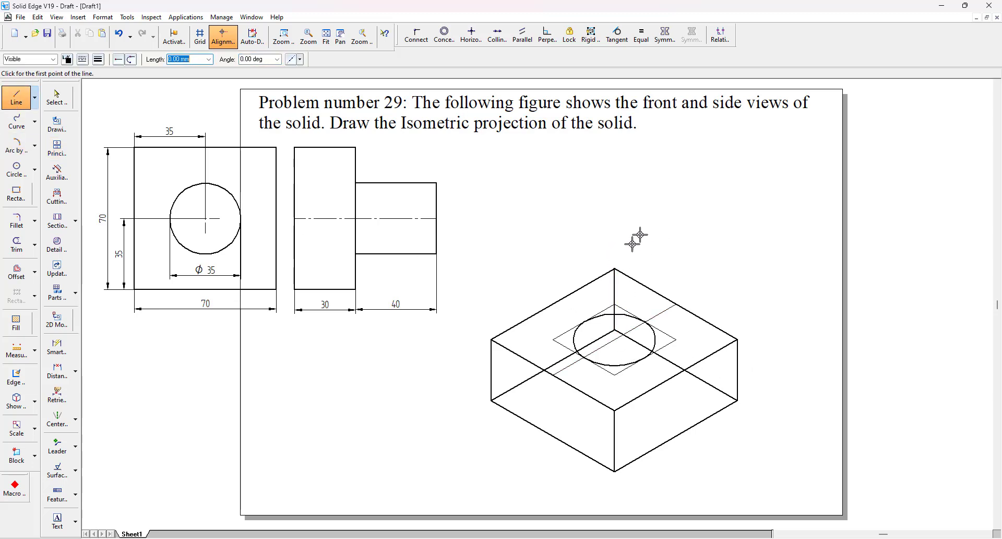
pyautogui.moveTo(441, 281)
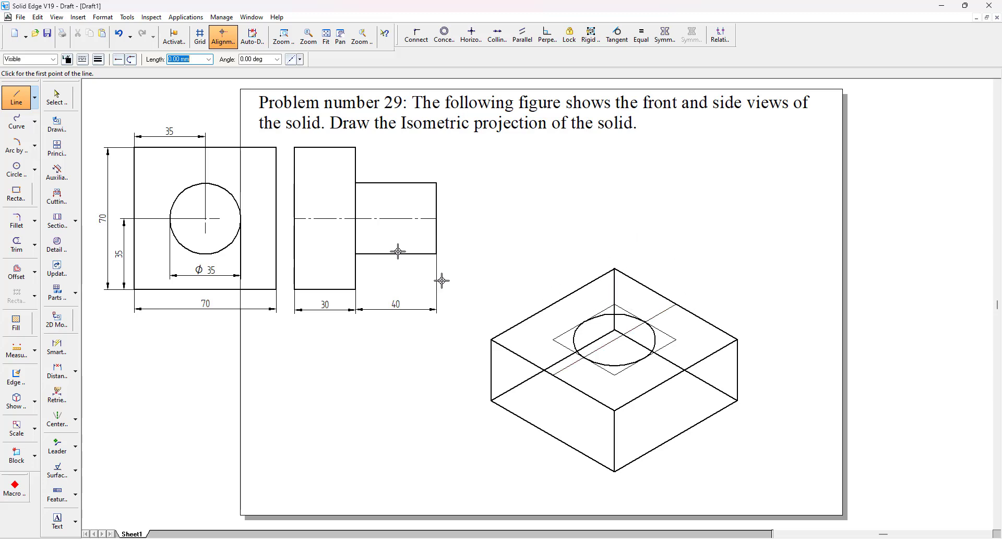
pyautogui.click(97, 58)
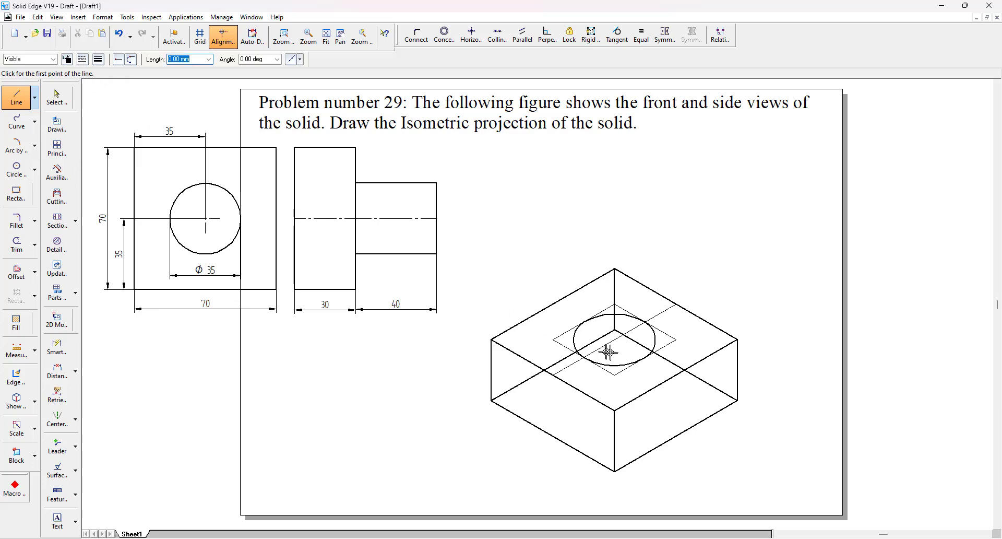
pyautogui.click(614, 351)
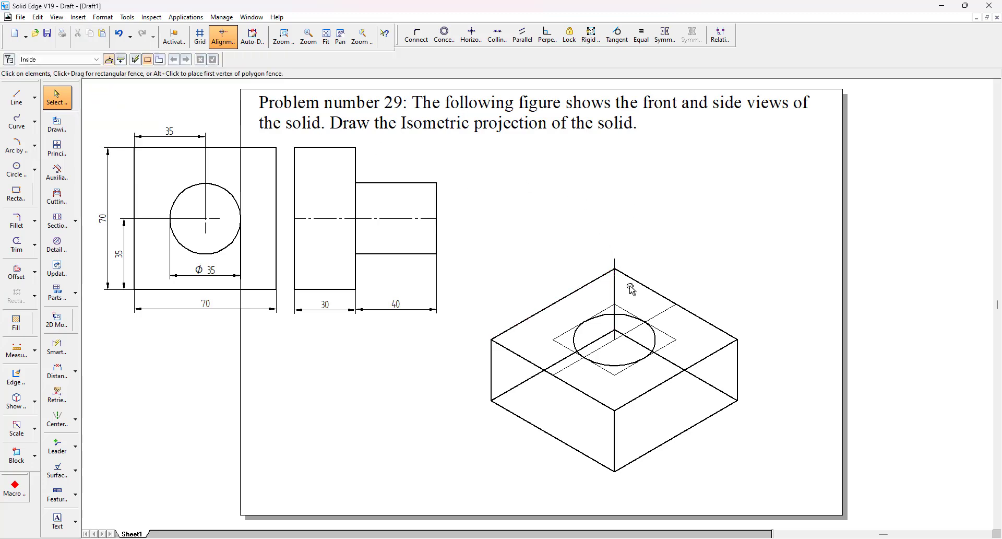
pyautogui.moveTo(616, 250)
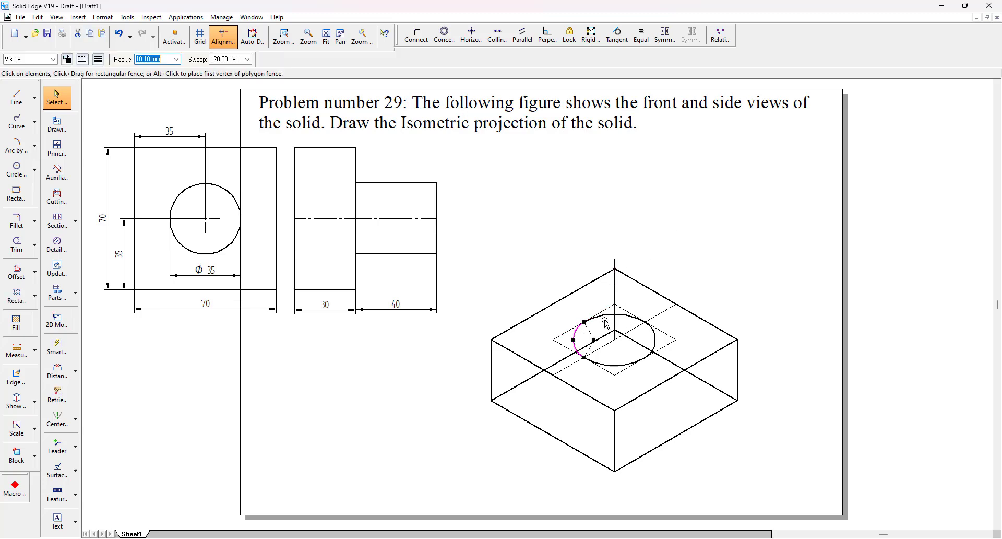
# Move a copy of the top-face ellipse vertically above the slab as the cylinder's upper end
pyautogui.click(616, 373)
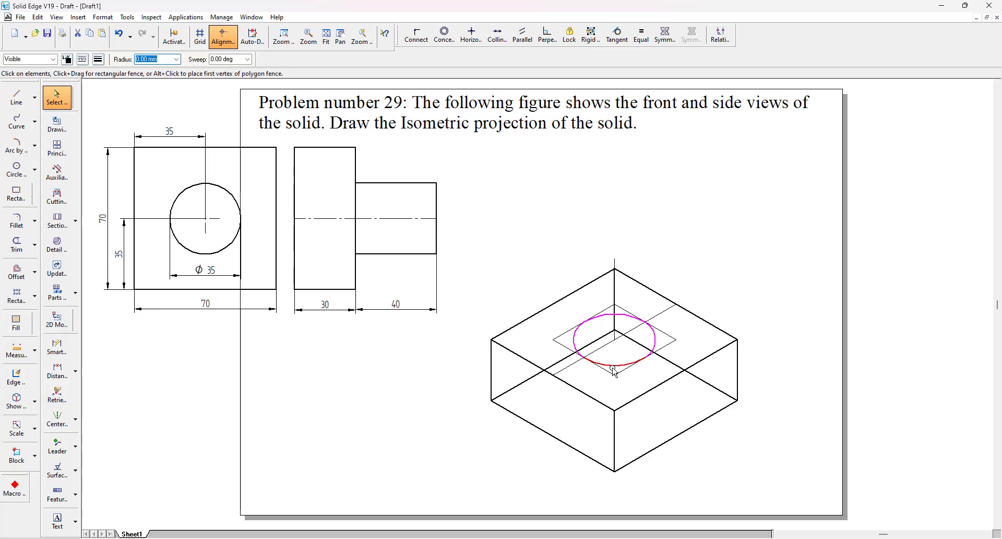
pyautogui.click(15, 428)
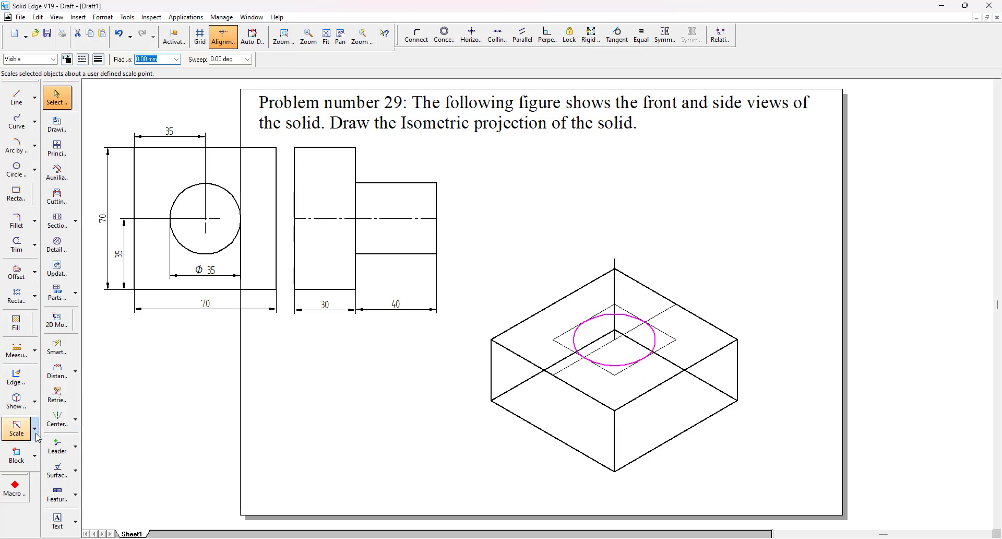
pyautogui.click(16, 427)
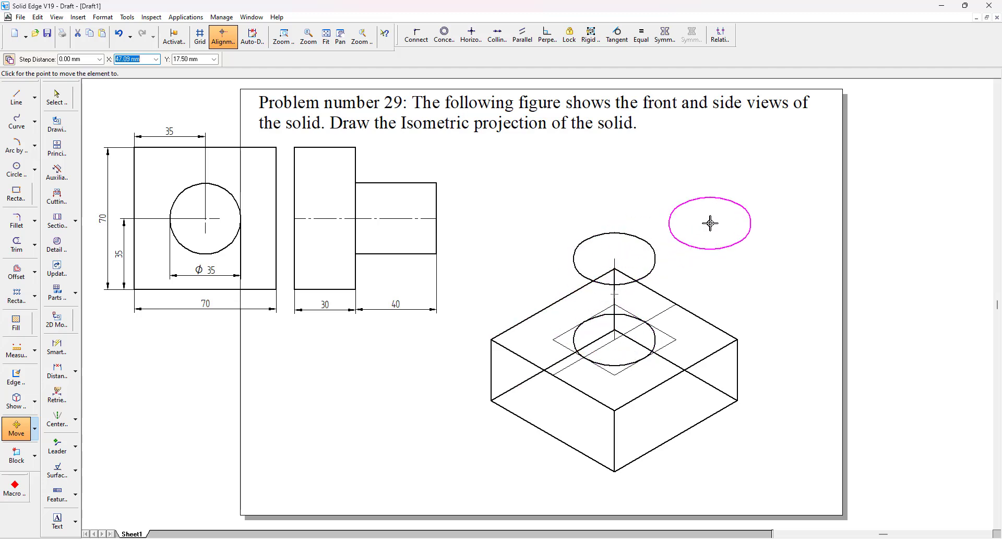
pyautogui.click(15, 101)
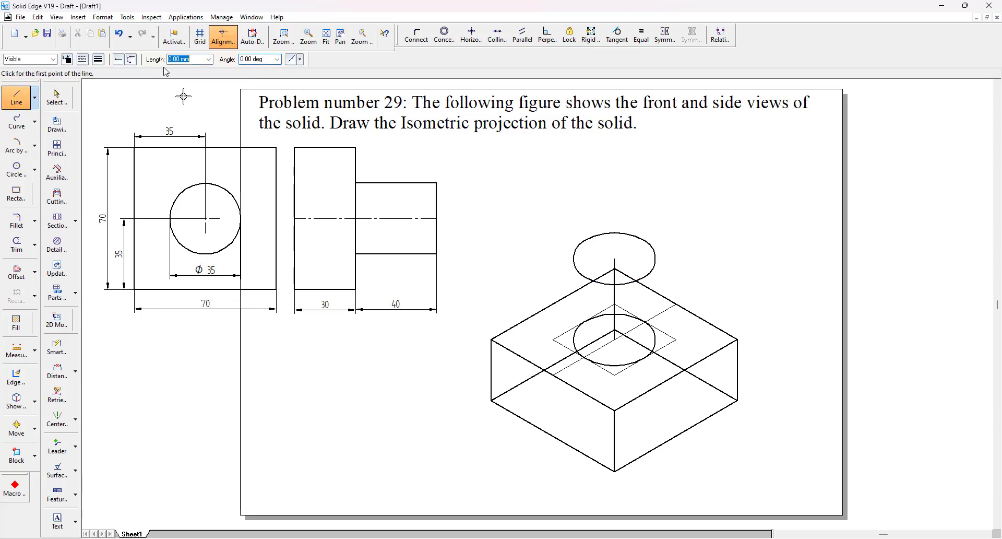
# Join the upper and lower ellipses with left and right vertical tangent lines
pyautogui.click(98, 58)
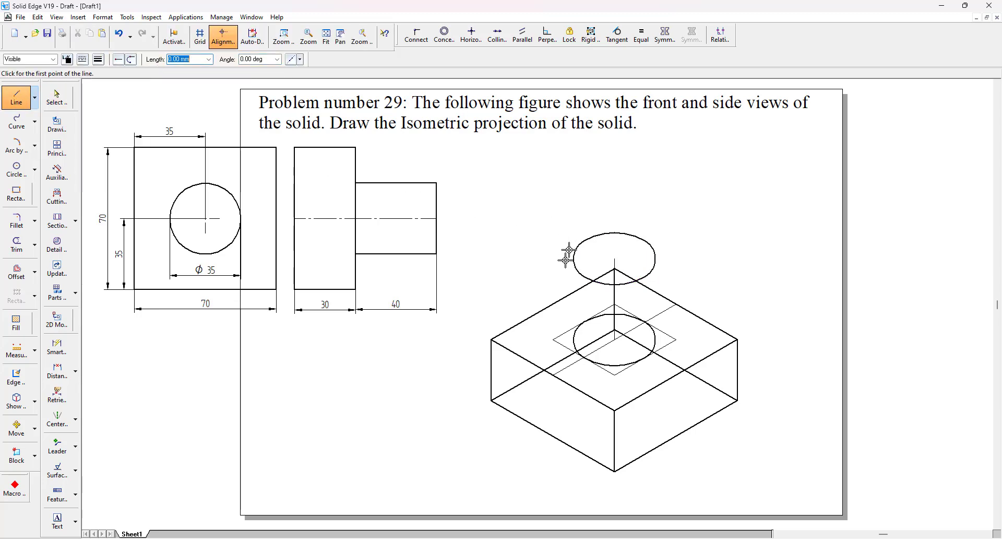
pyautogui.click(568, 255)
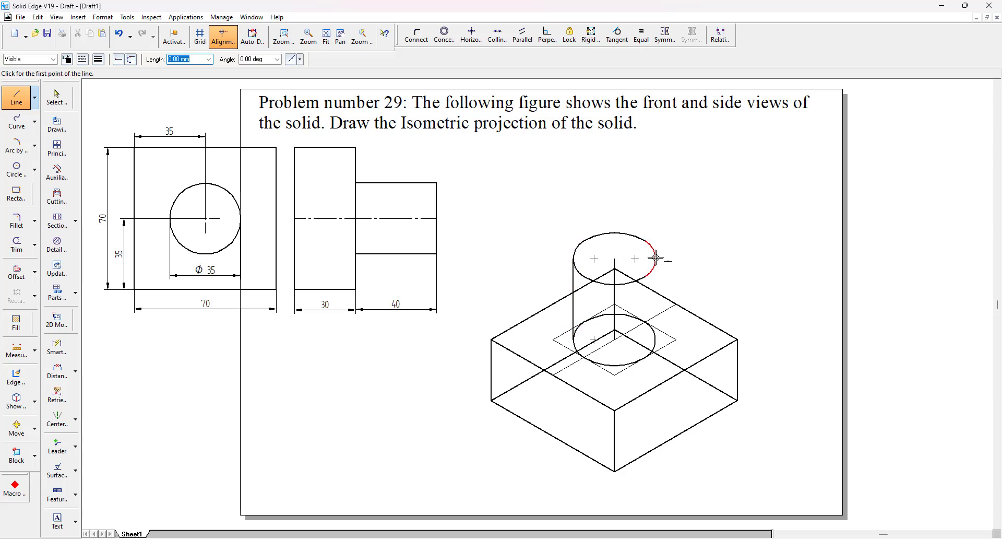
pyautogui.click(656, 260)
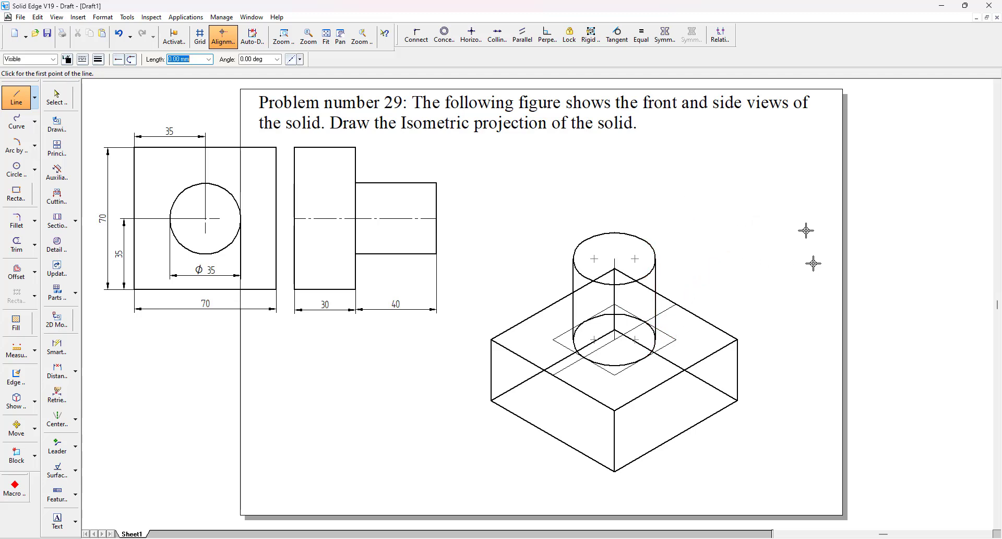
pyautogui.click(57, 97)
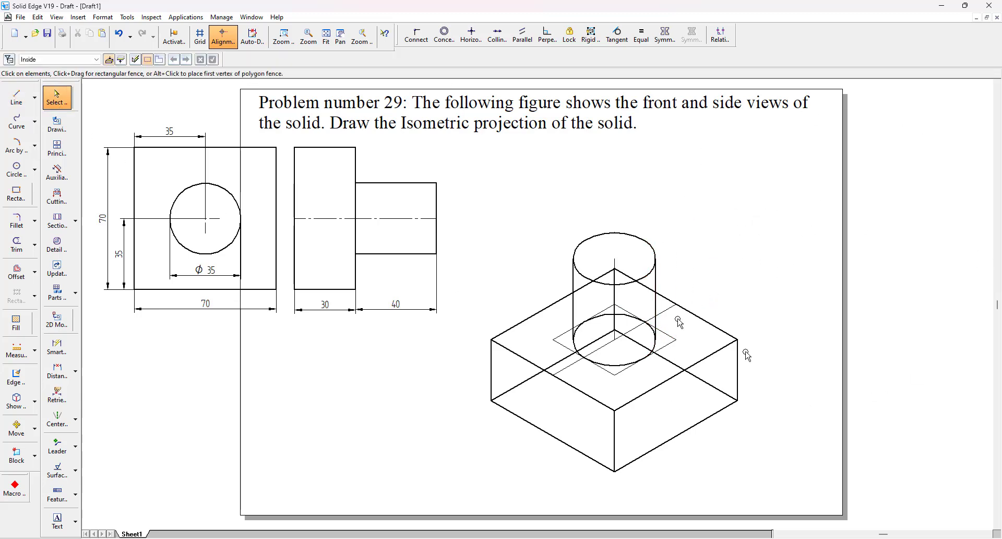
pyautogui.moveTo(708, 391)
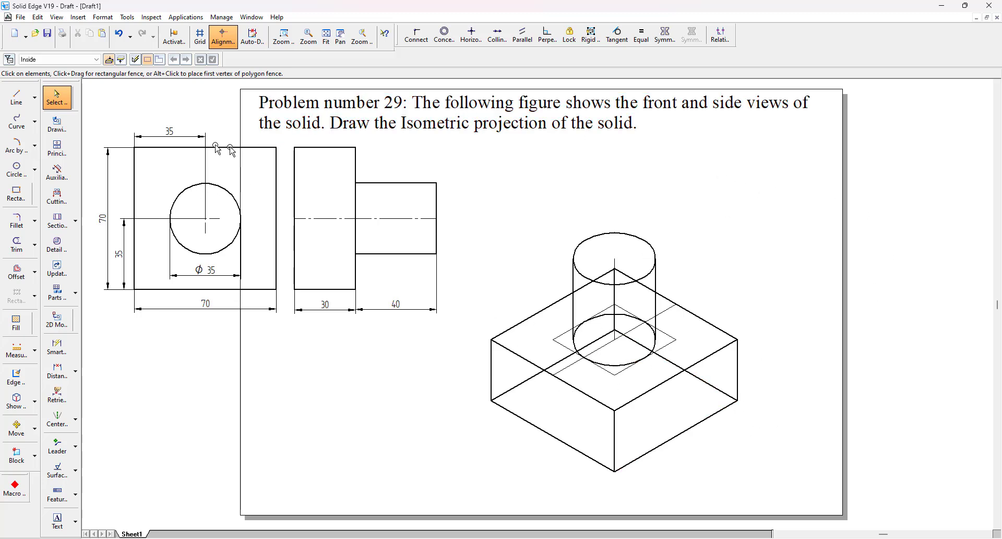
pyautogui.click(354, 220)
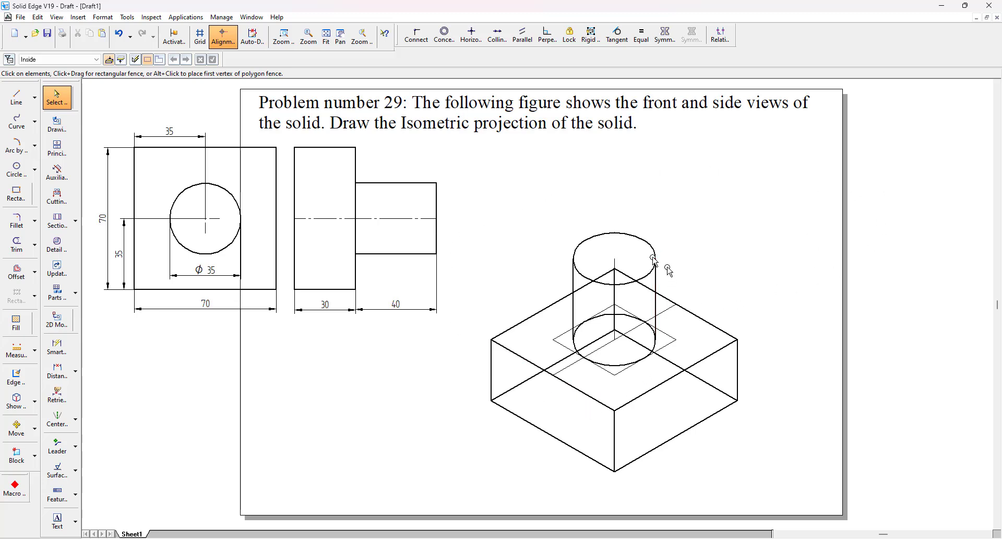
pyautogui.moveTo(741, 441)
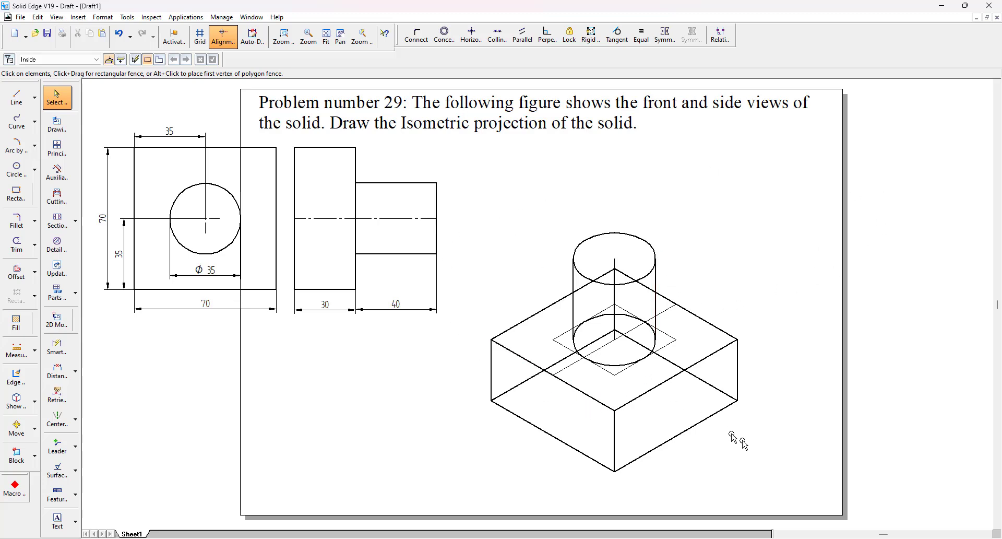
# Rotate all the isometric geometry so the slab stands upright with the cylinder sideways
pyautogui.click(614, 352)
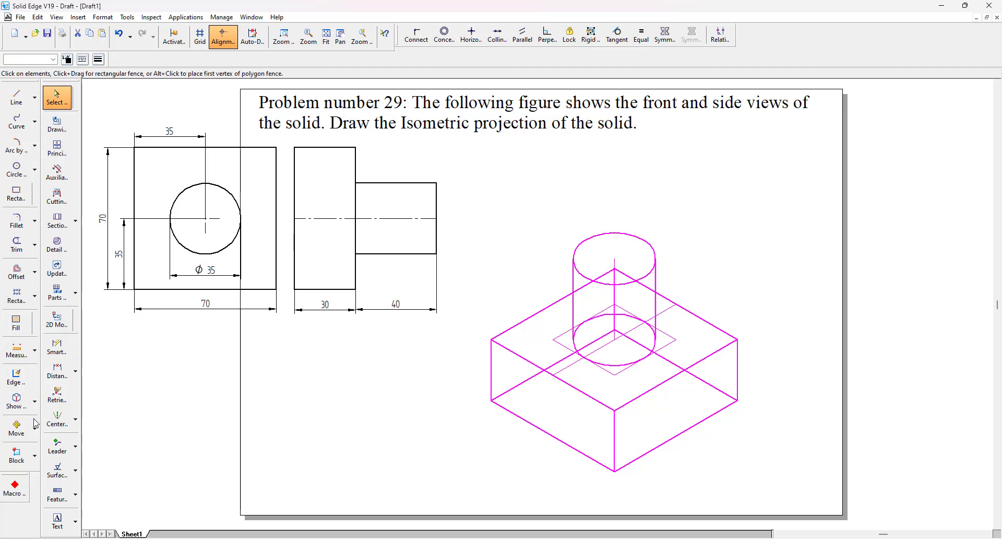
pyautogui.click(15, 427)
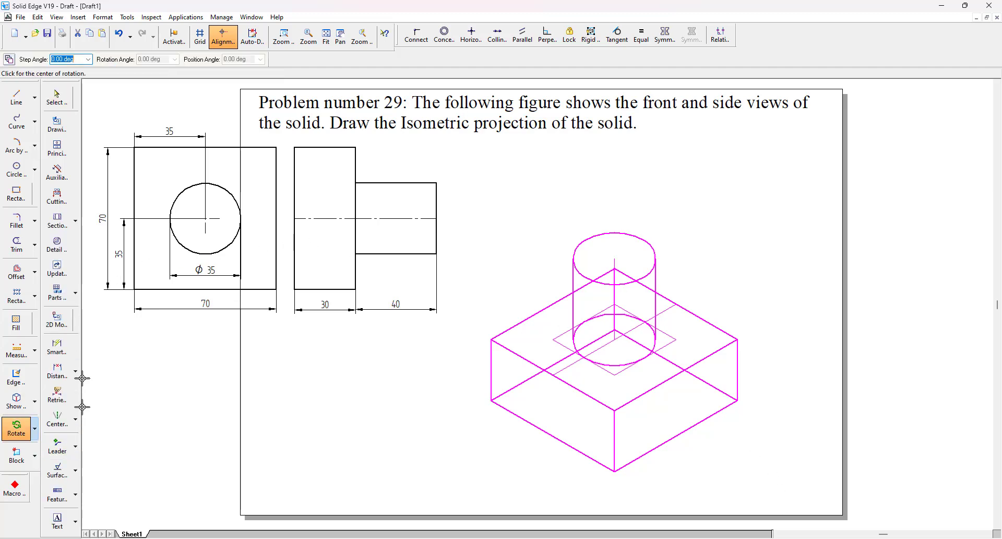
pyautogui.moveTo(751, 407)
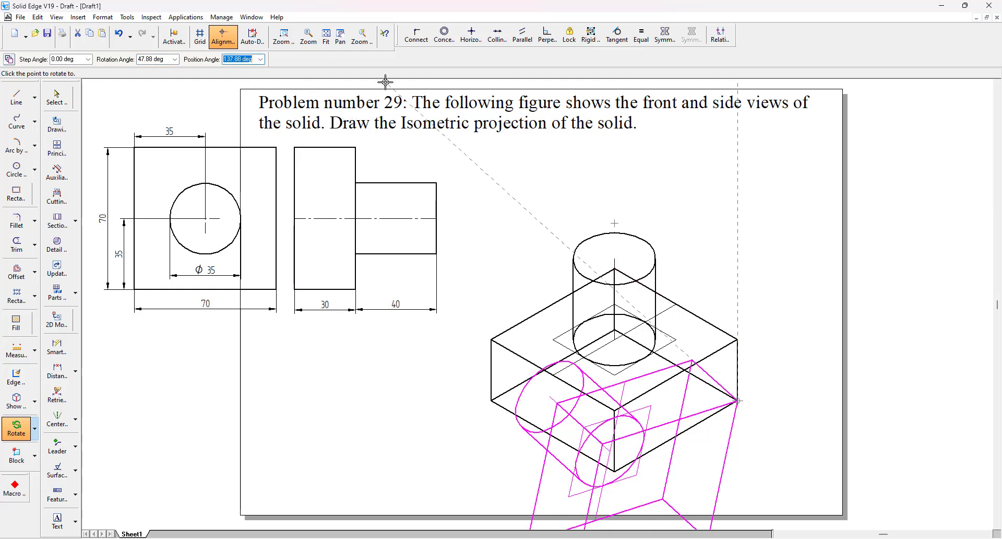
pyautogui.click(56, 97)
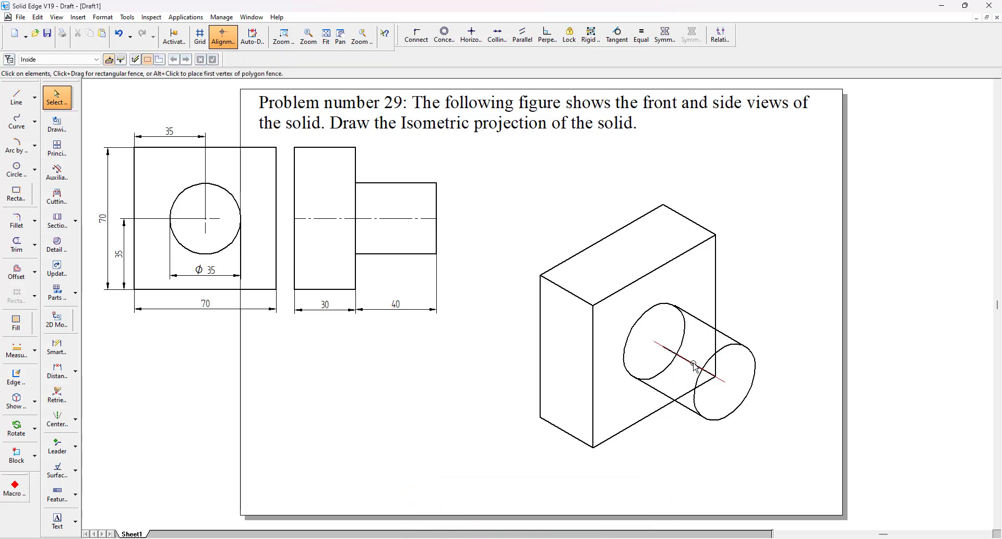
# Trim away the hidden arc of the back ellipse and the leftover line stub
pyautogui.click(693, 368)
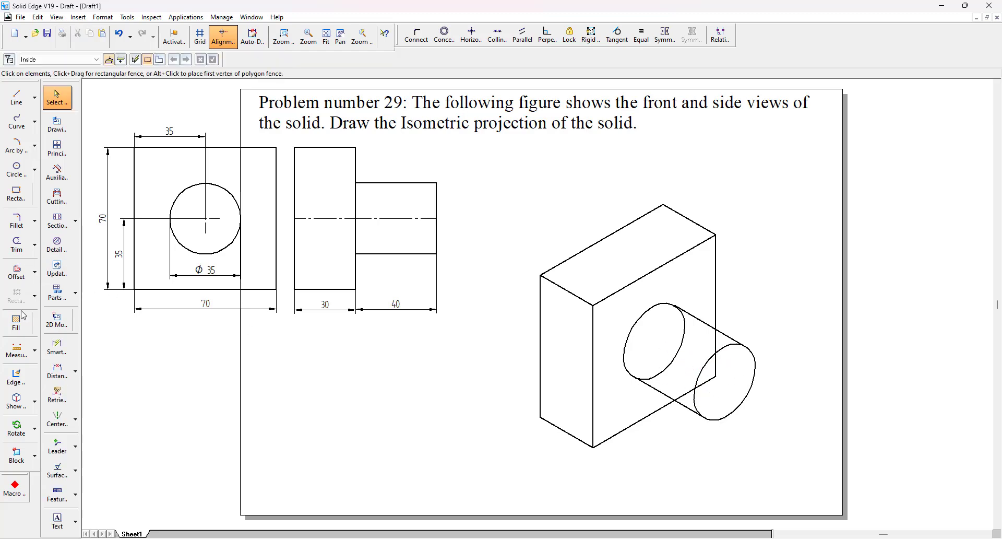
pyautogui.click(16, 244)
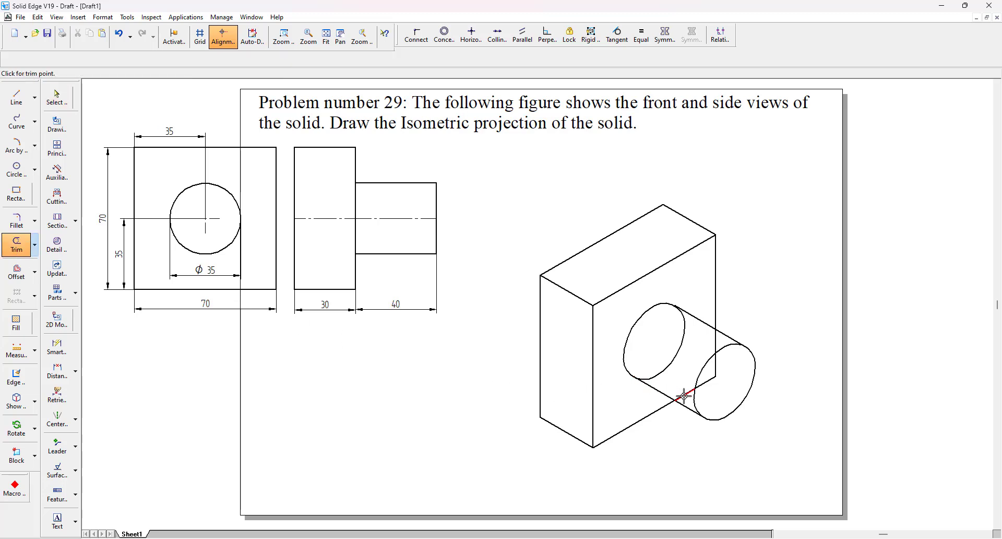
pyautogui.click(684, 395)
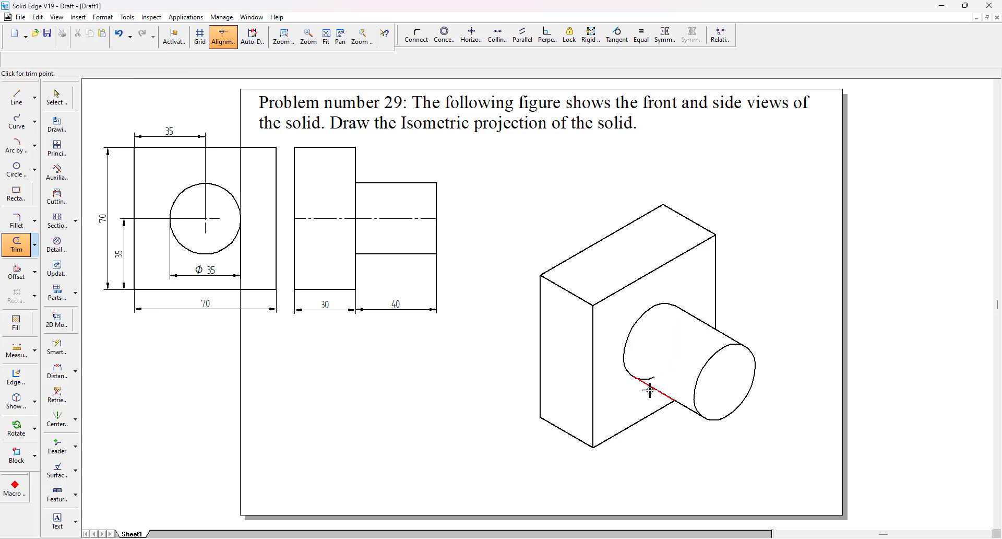
pyautogui.click(648, 390)
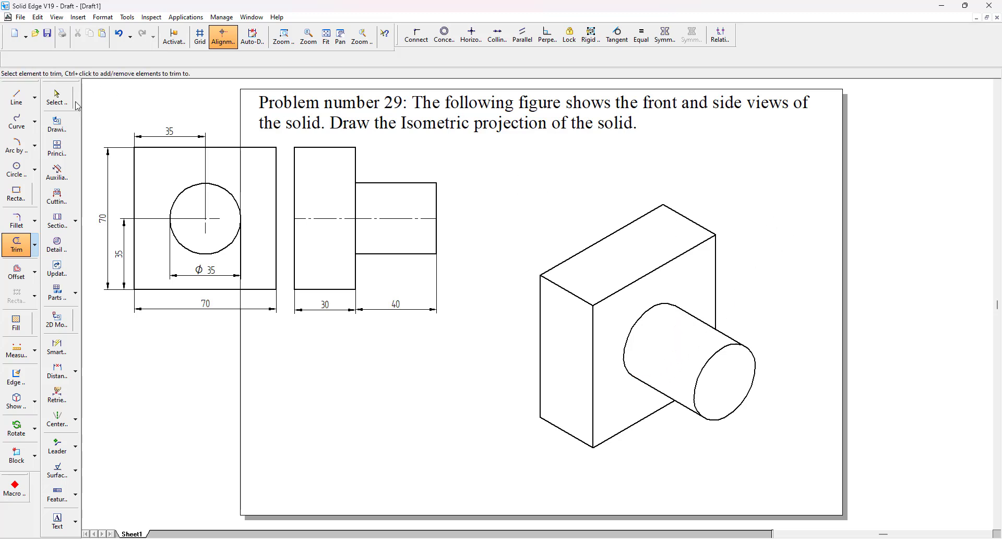
# Fence-select the isometric drawing and scale it down with a factor below 1
pyautogui.click(57, 98)
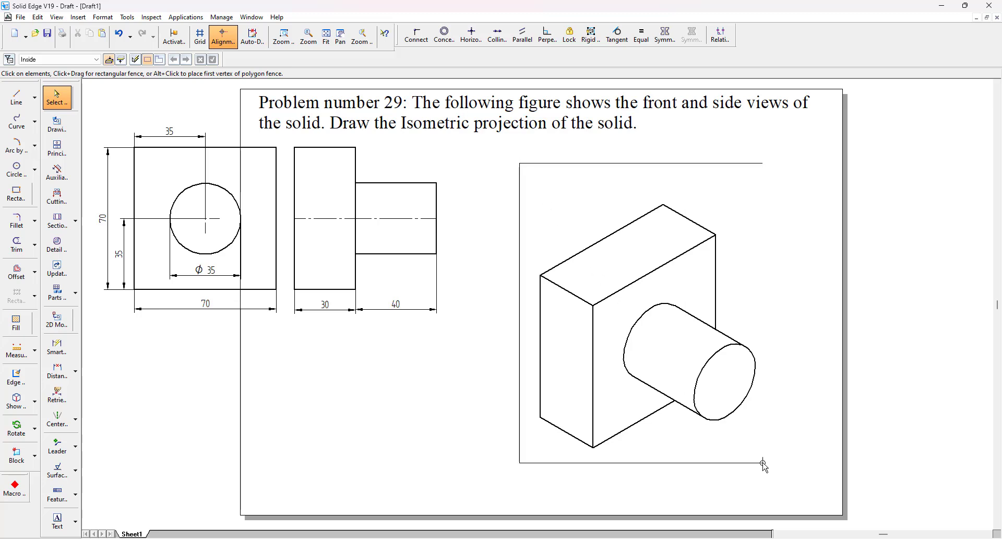
pyautogui.click(15, 427)
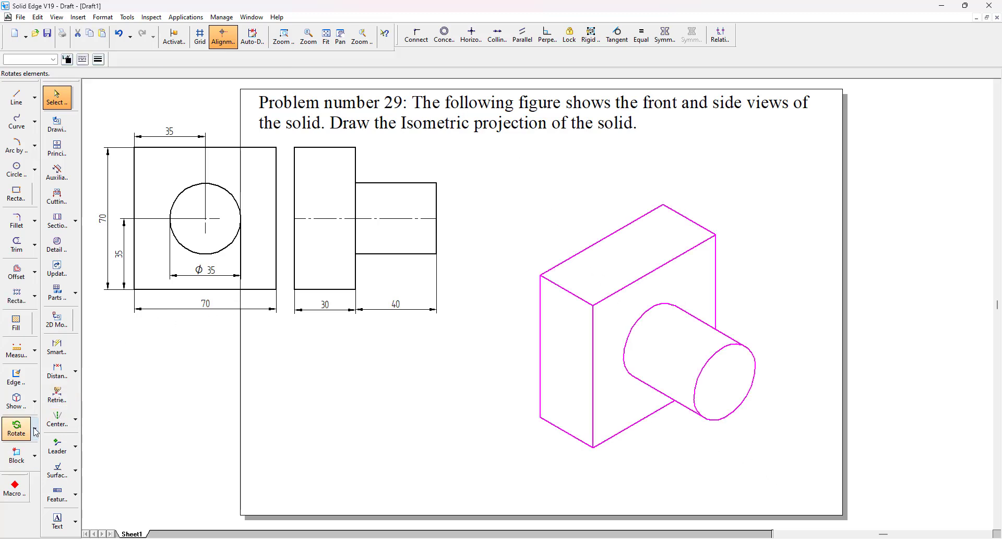
pyautogui.click(16, 427)
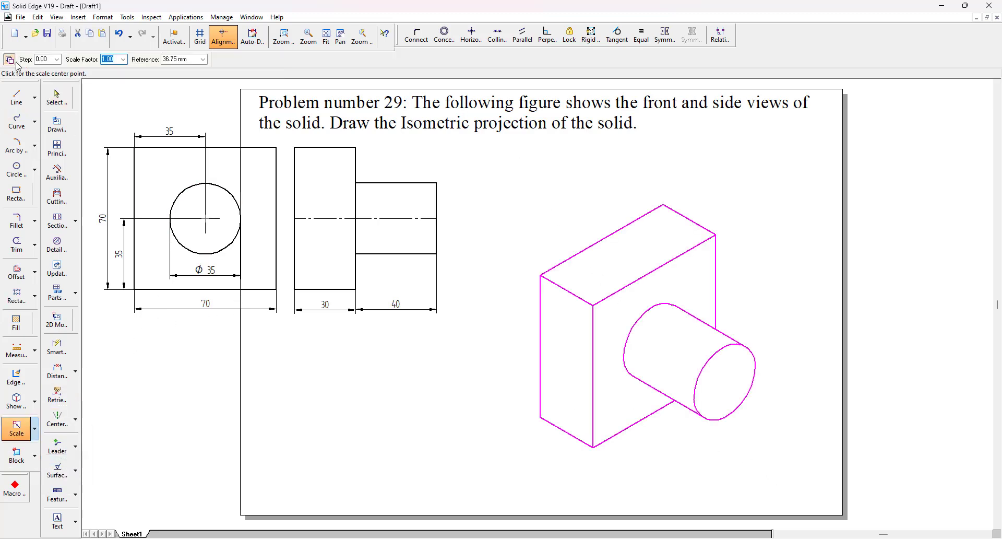
pyautogui.moveTo(121, 58)
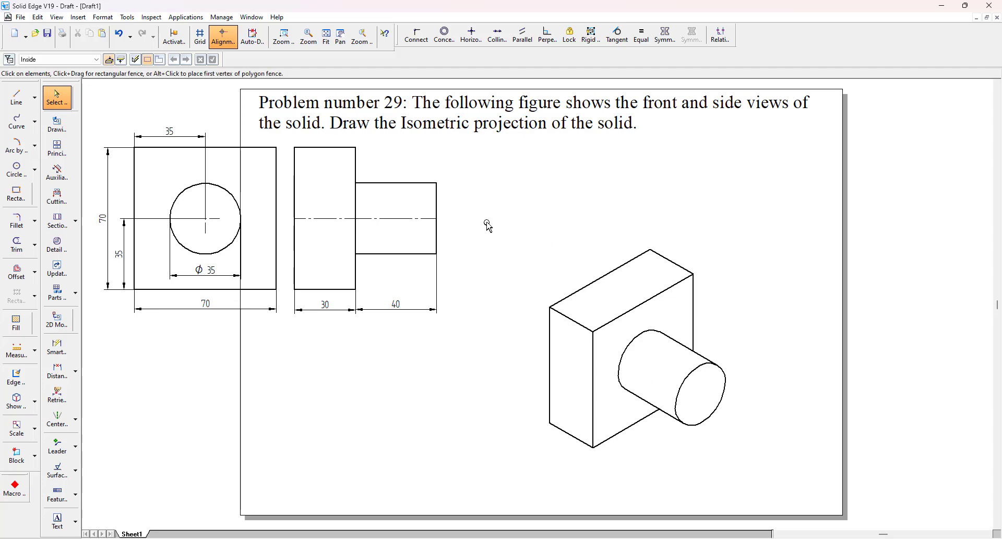
pyautogui.click(703, 422)
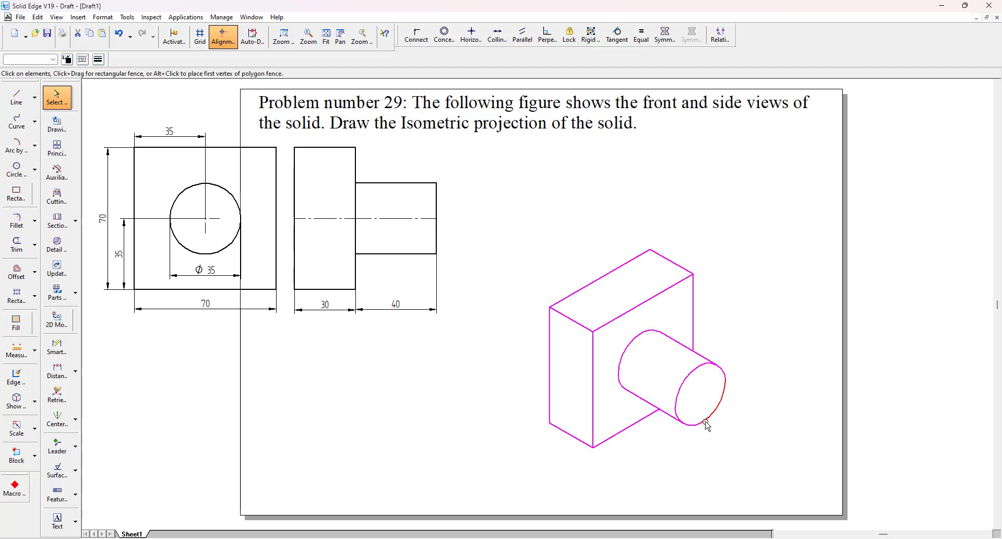